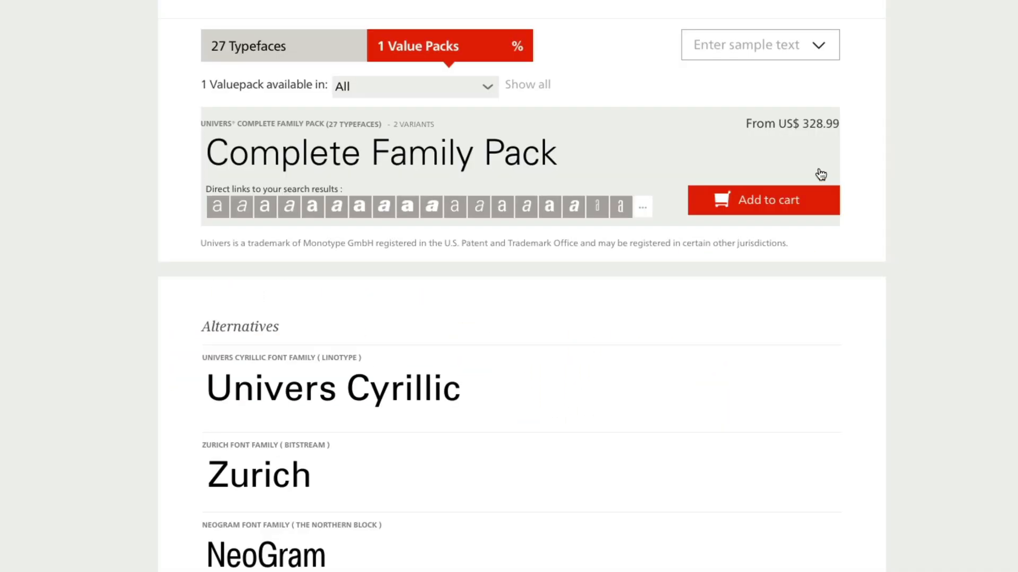
Step: Leave the Linotype Univers pack listing for Velvetyne's Sligoil typeface page
{"action": "left_click", "coordinate": [763, 199]}
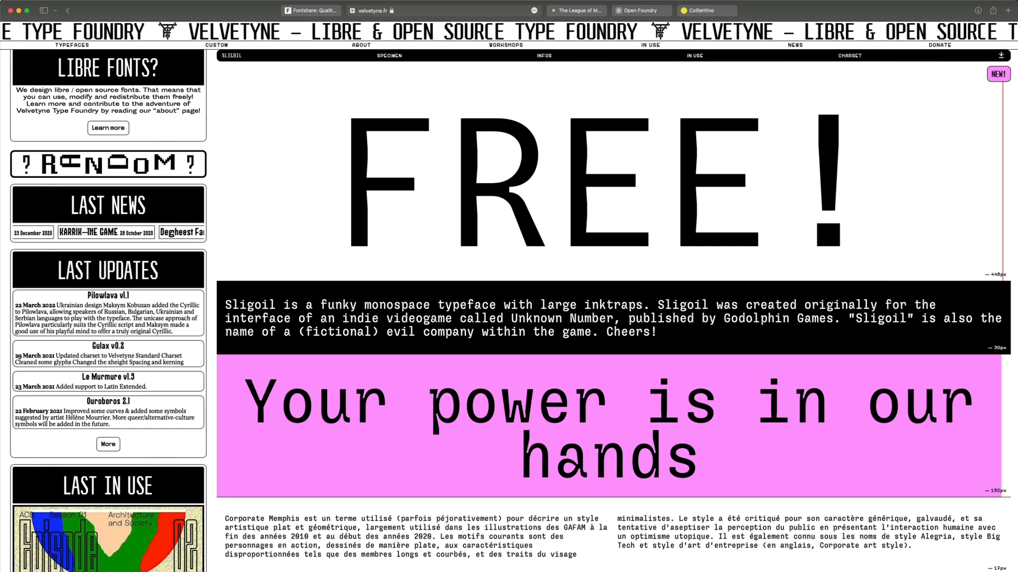
Step: Switch to Fontshare and show the 100-font catalogue headed by Satoshi and Clash Display
{"action": "left_click", "coordinate": [316, 11]}
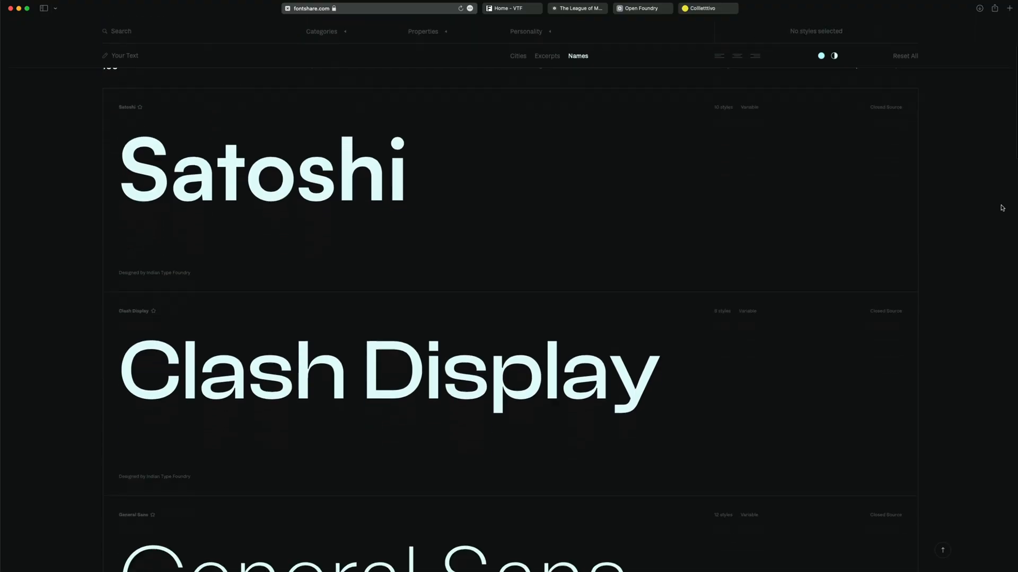
{"action": "scroll", "scroll_direction": "down", "scroll_amount": 3}
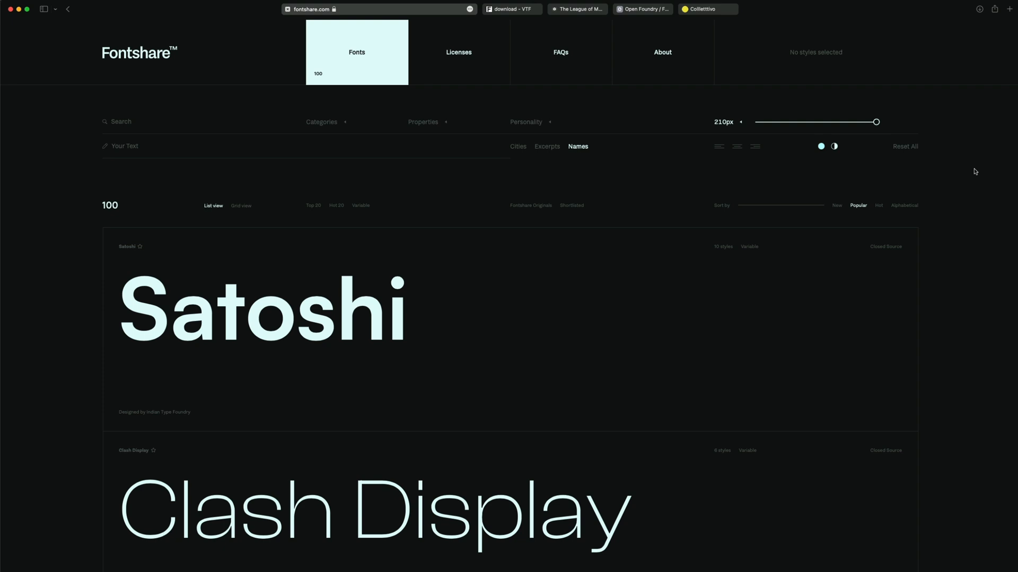
{"action": "mouse_move", "coordinate": [969, 195]}
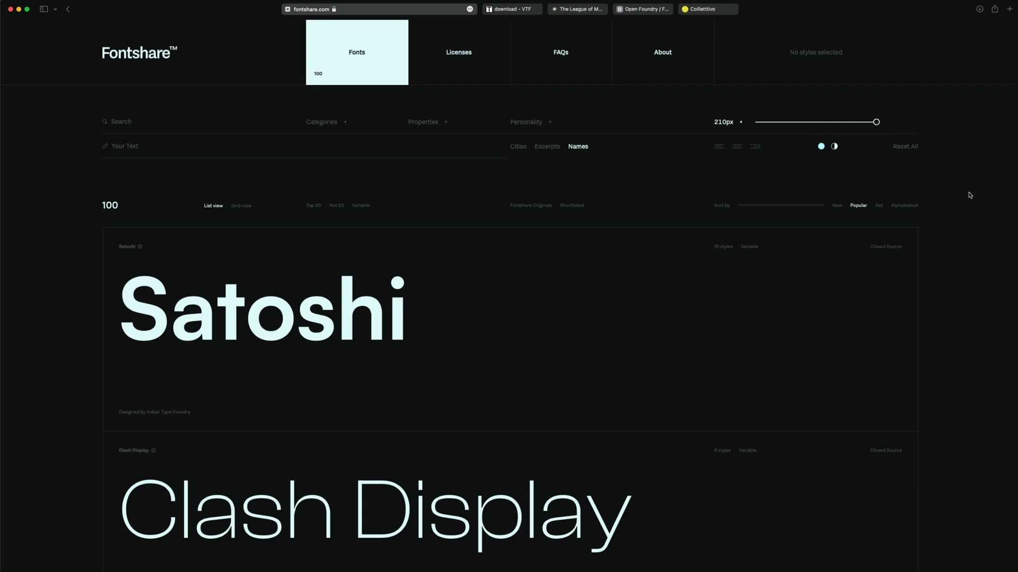
Step: Browse down the Fontshare font cards to Switzer and return the previews to dark mode
{"action": "scroll", "scroll_direction": "down", "scroll_amount": 3}
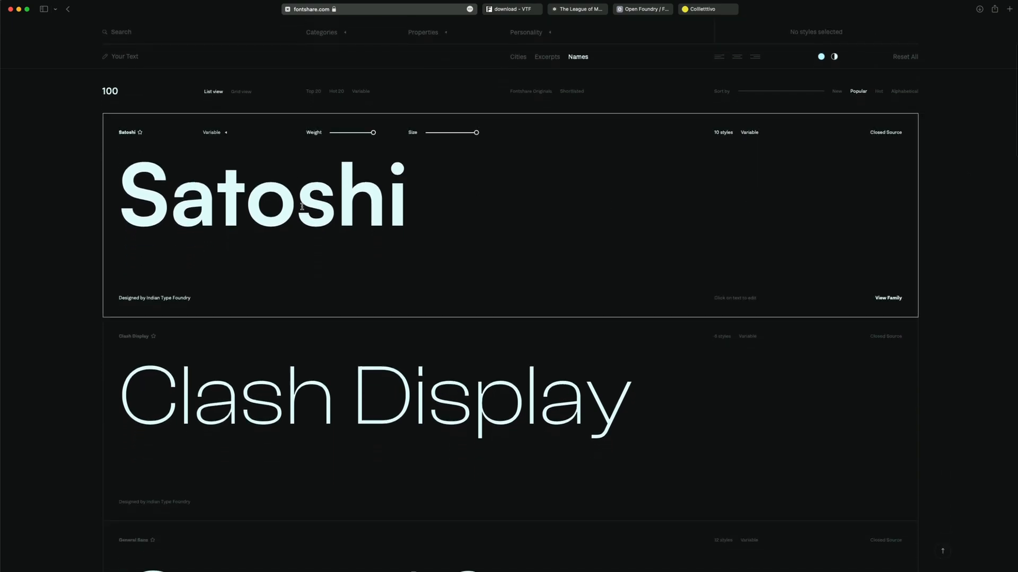
{"action": "scroll", "scroll_direction": "down", "scroll_amount": 3}
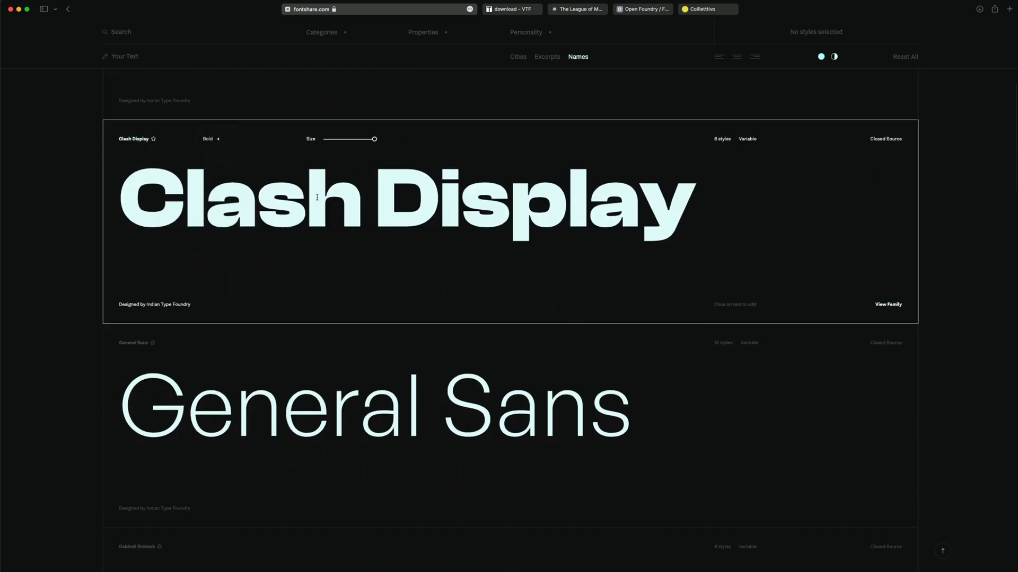
{"action": "scroll", "scroll_direction": "down", "scroll_amount": 3}
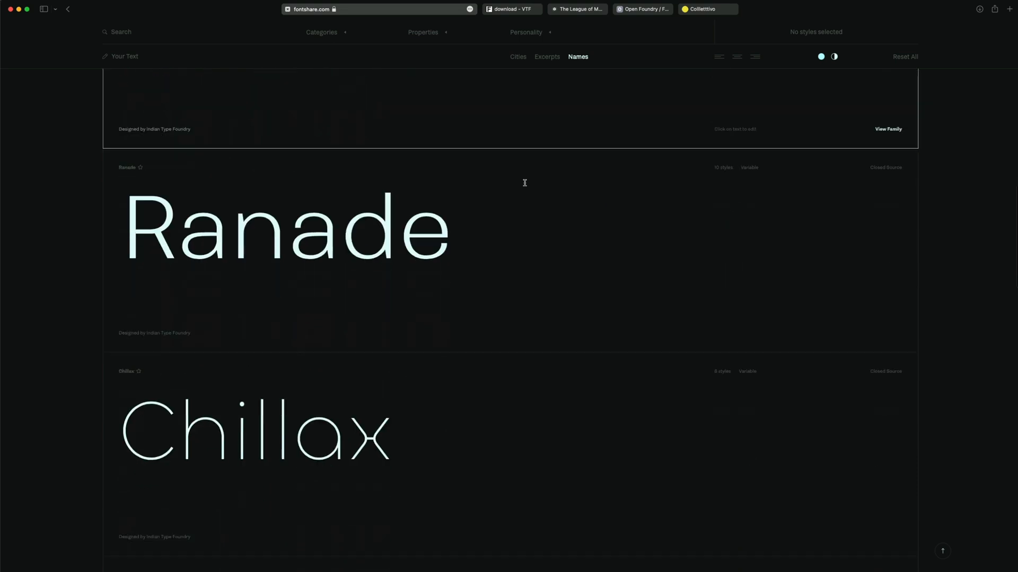
{"action": "scroll", "scroll_direction": "down", "scroll_amount": 3}
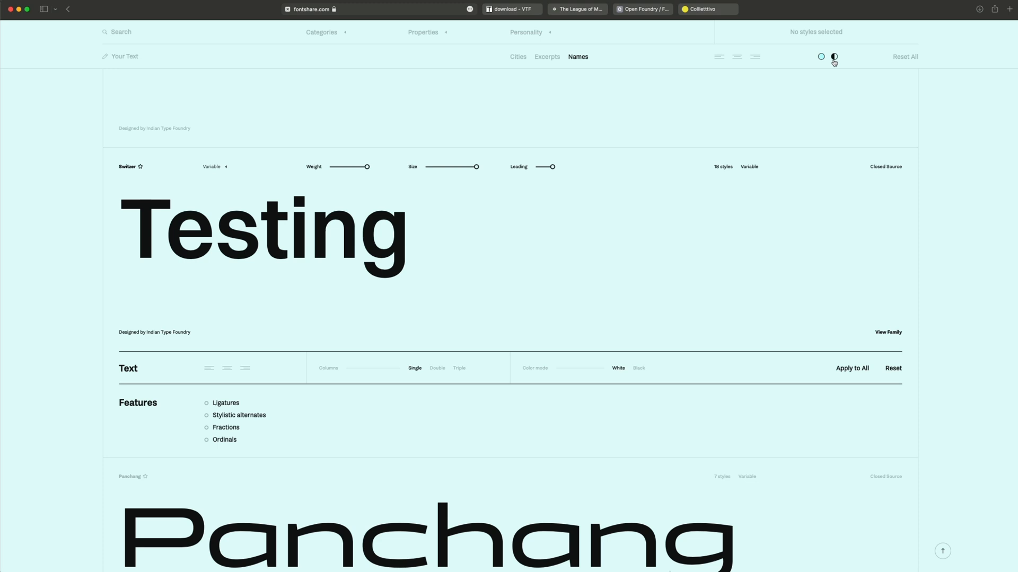
{"action": "left_click", "coordinate": [833, 56]}
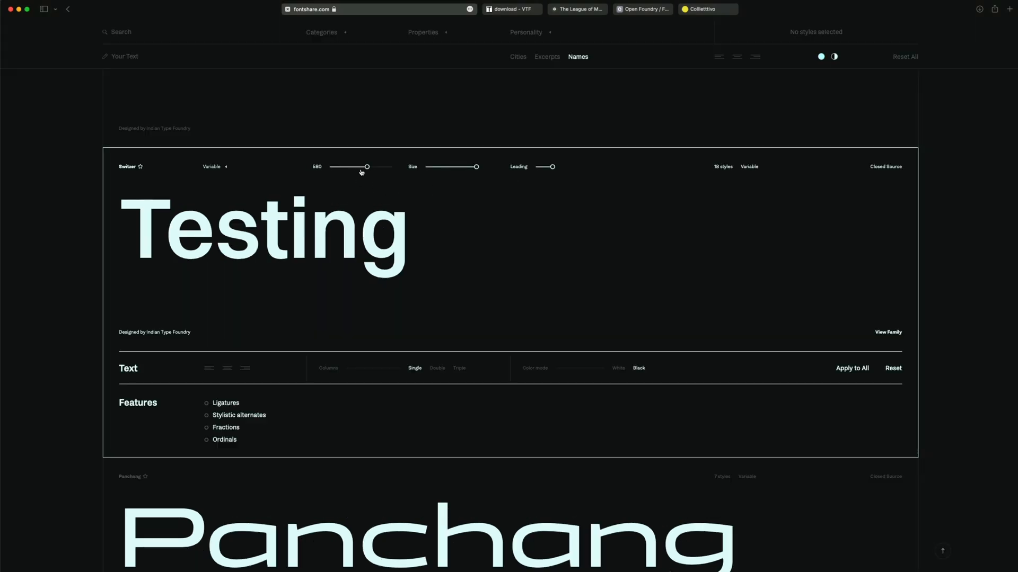
Step: Preview Switzer's 'Testing' sample at weight 400 and a smaller size
{"action": "left_click_drag", "start_coordinate": [366, 166], "coordinate": [353, 166]}
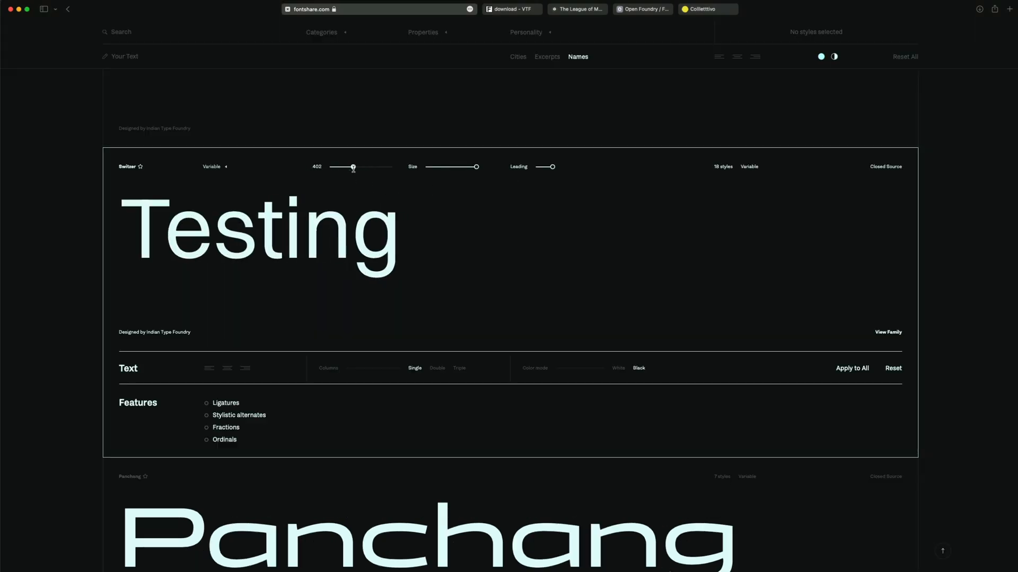
{"action": "left_click", "coordinate": [212, 166]}
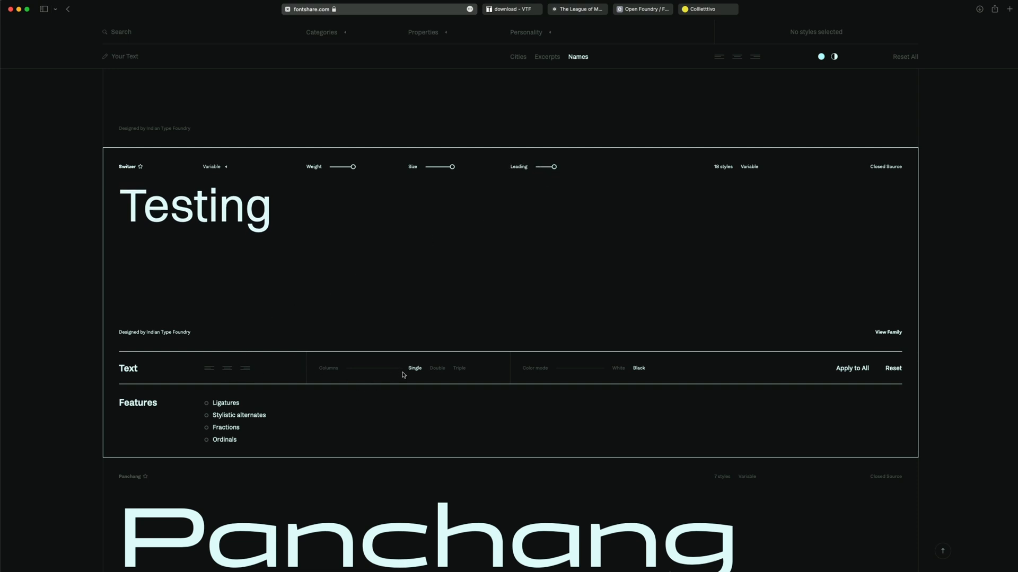
{"action": "mouse_move", "coordinate": [704, 263]}
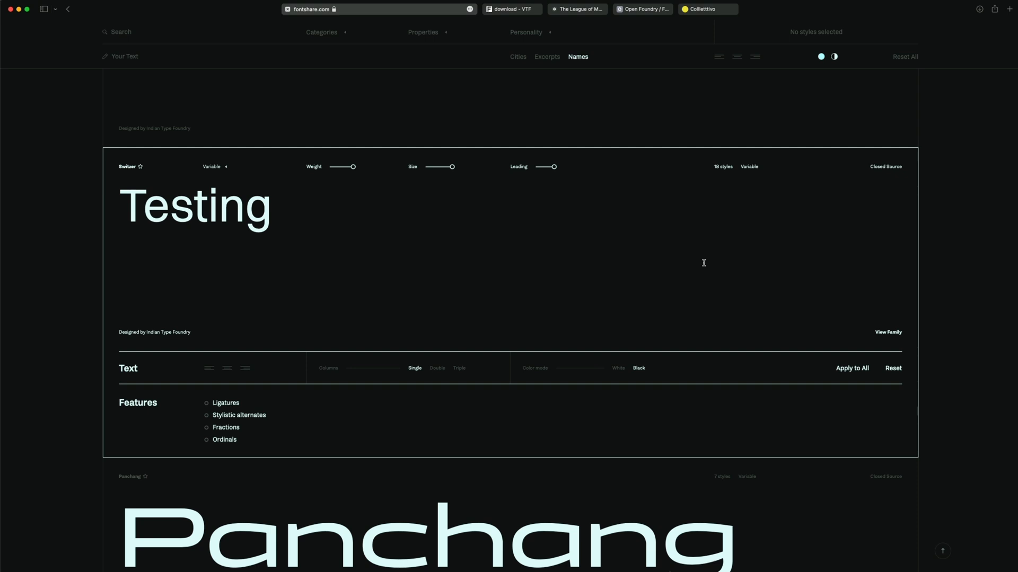
{"action": "mouse_move", "coordinate": [704, 258]}
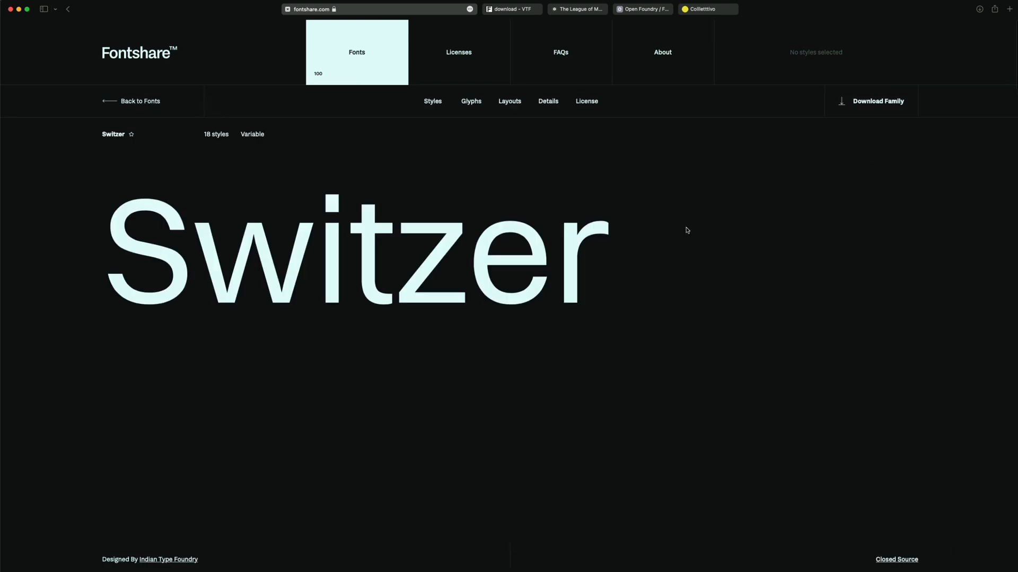
Step: Review Switzer's styles and glyphs with the capital A, then reach Fontshare's Licenses page
{"action": "left_click", "coordinate": [432, 100]}
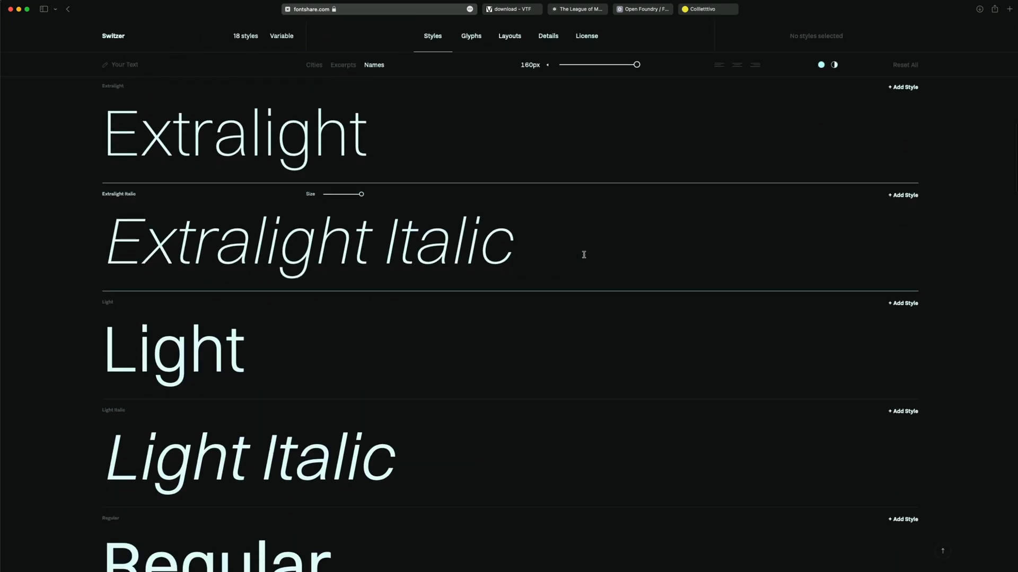
{"action": "left_click", "coordinate": [471, 36]}
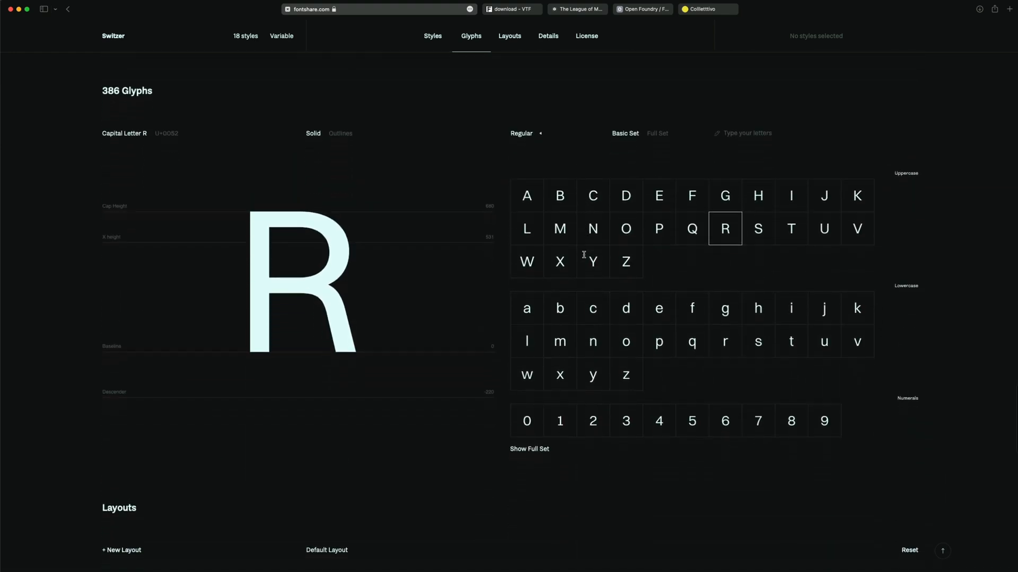
{"action": "left_click", "coordinate": [526, 188]}
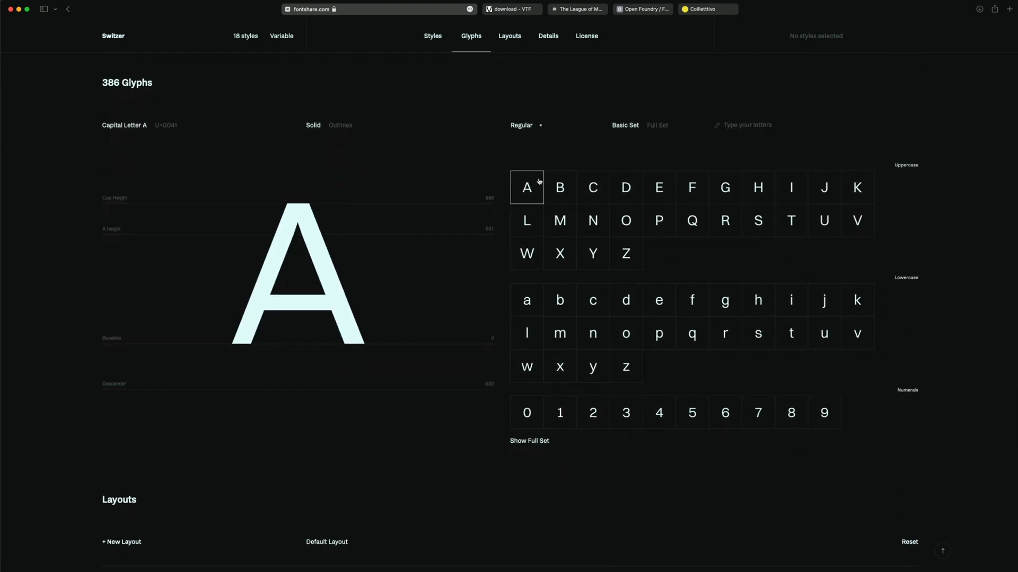
{"action": "scroll", "scroll_direction": "down", "scroll_amount": 3}
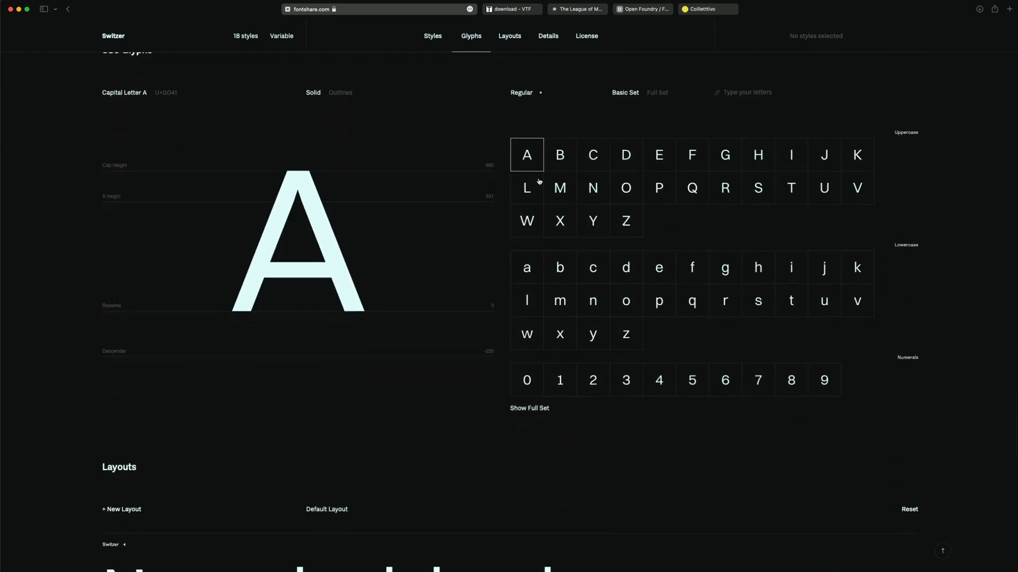
{"action": "left_click", "coordinate": [509, 36]}
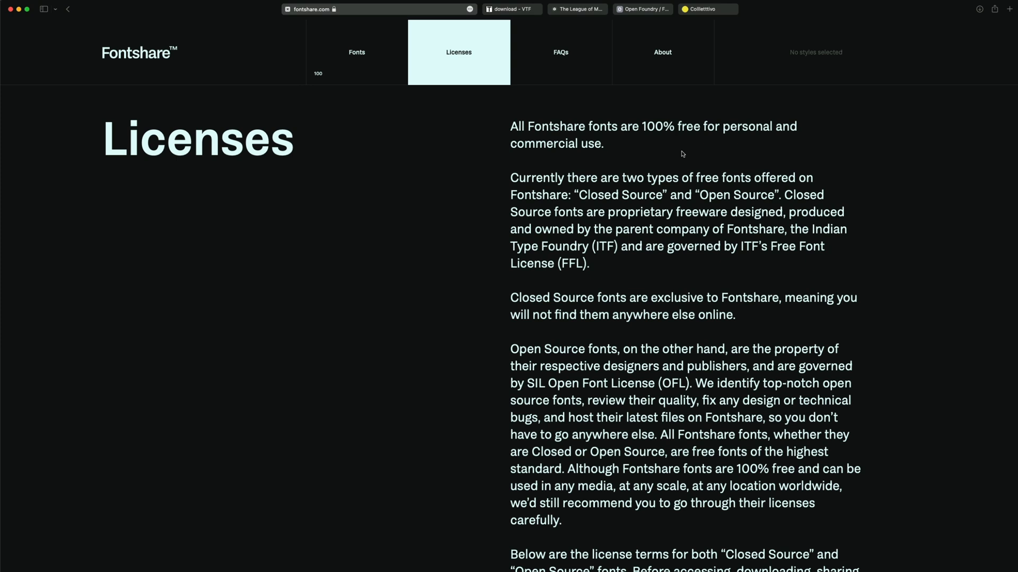
{"action": "mouse_move", "coordinate": [651, 179]}
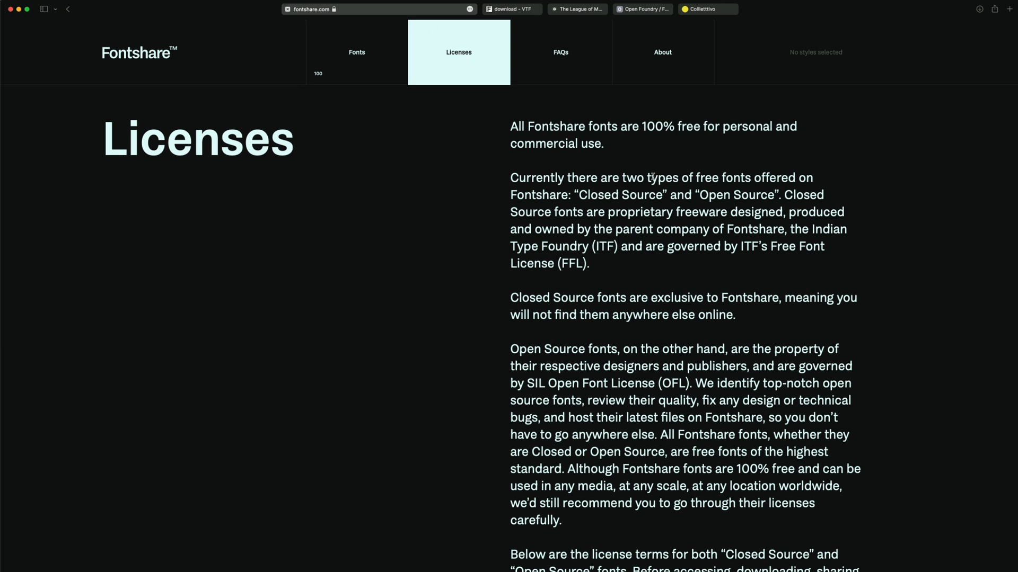
{"action": "mouse_move", "coordinate": [826, 146]}
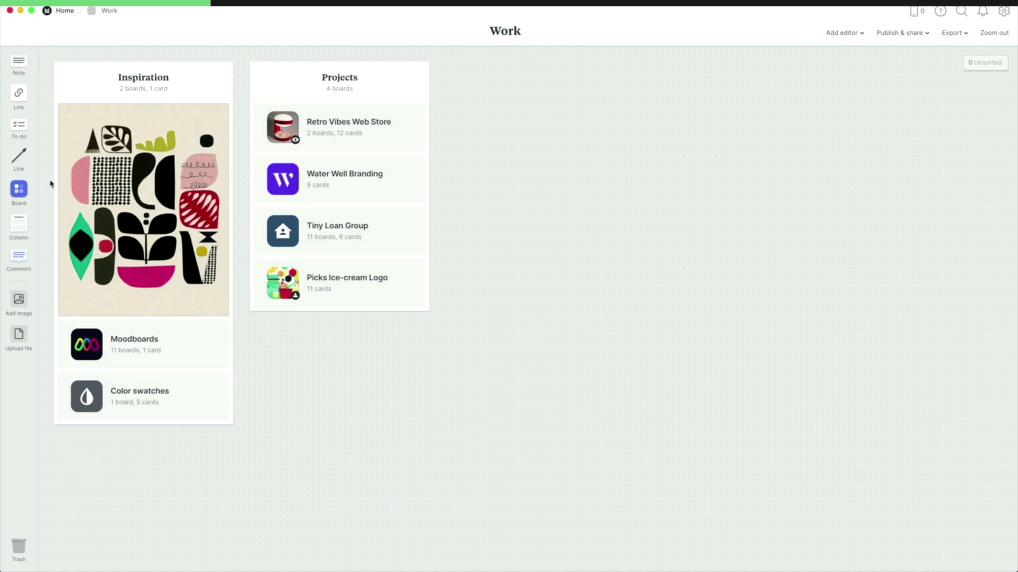
Step: Add a board named Insen Market Launch to the Milanote Work canvas
{"action": "left_click", "coordinate": [18, 189]}
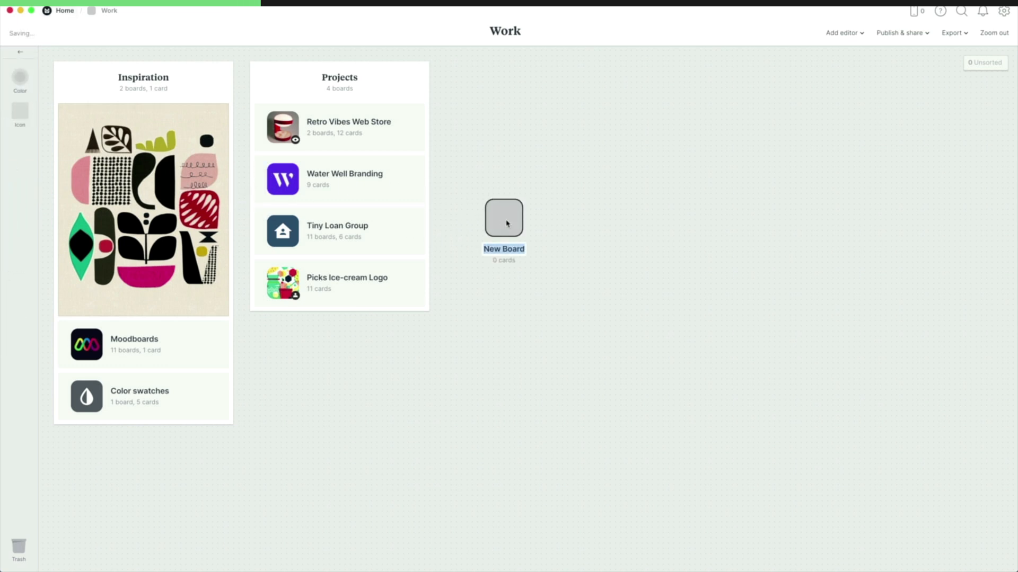
{"action": "type", "text": "Insen Market La"}
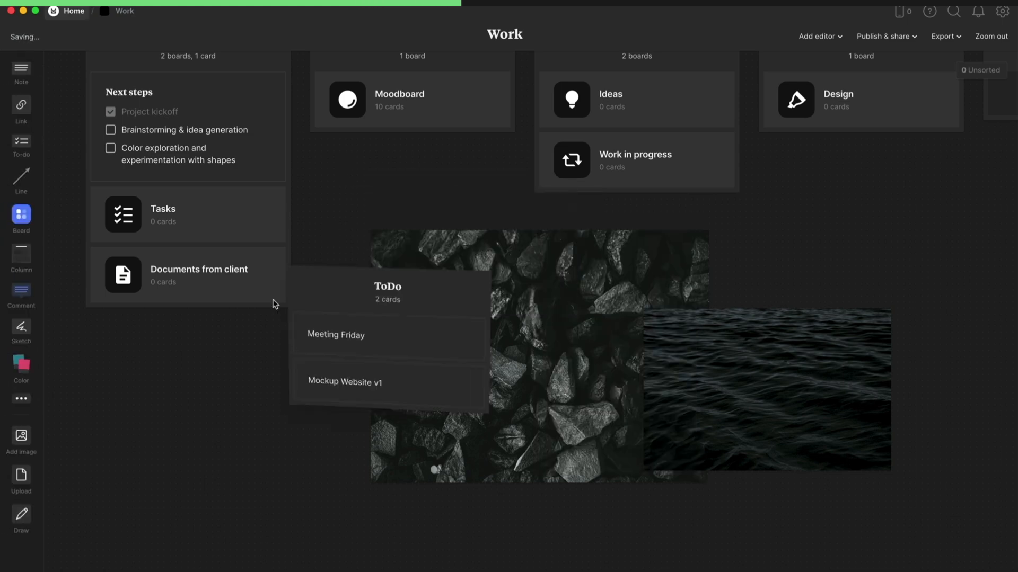
{"action": "type", "text": "Fini"}
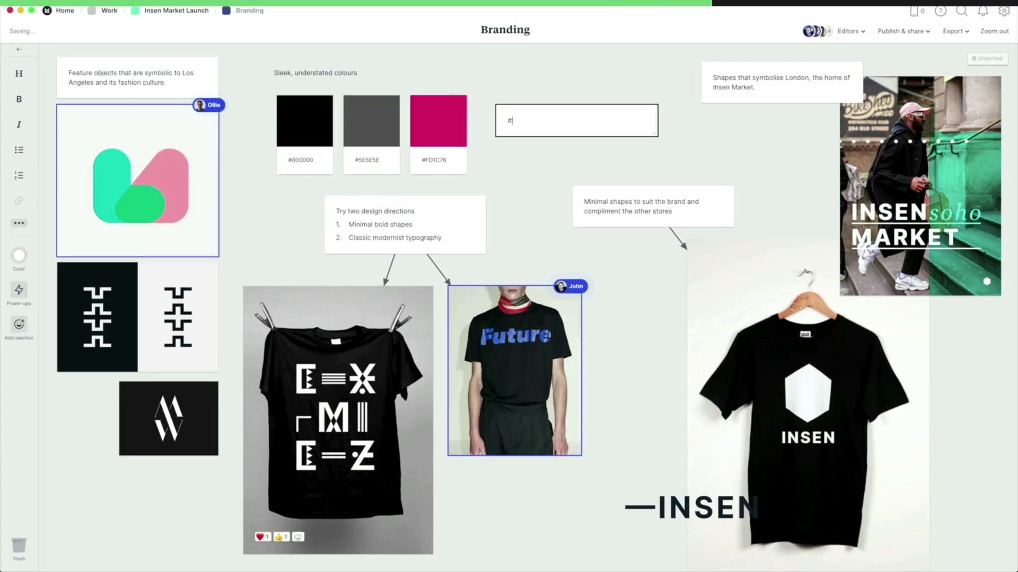
{"action": "type", "text": "2ea"}
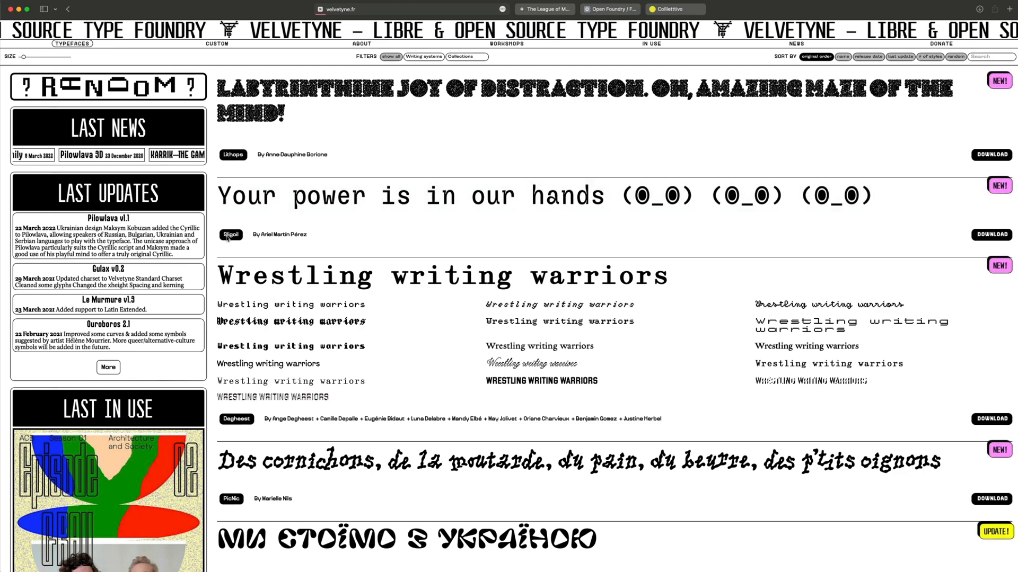
Step: Look at a Velvetyne specimen, return to the catalogue and browse it down to the footer
{"action": "left_click", "coordinate": [230, 234]}
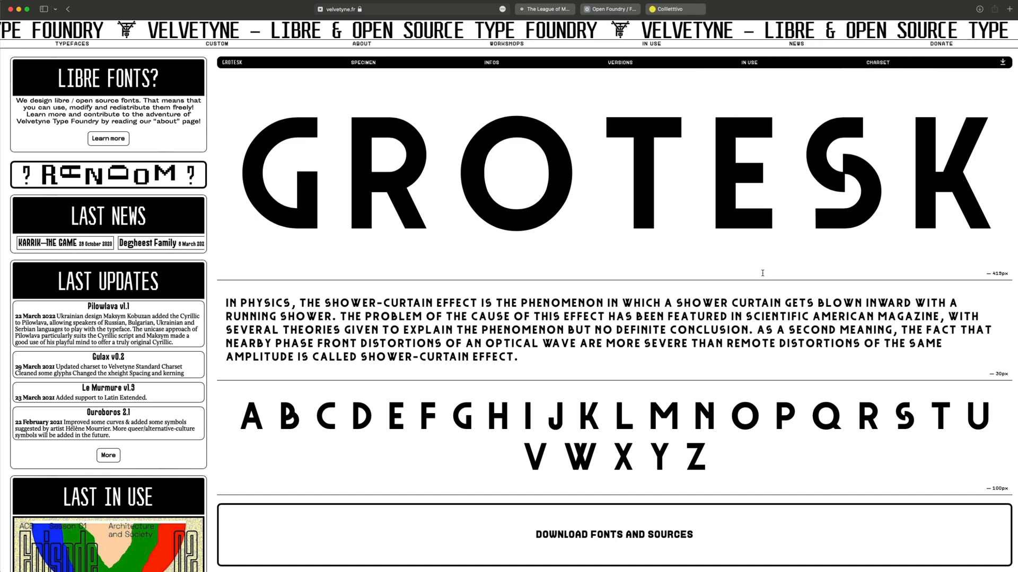
{"action": "left_click", "coordinate": [72, 43]}
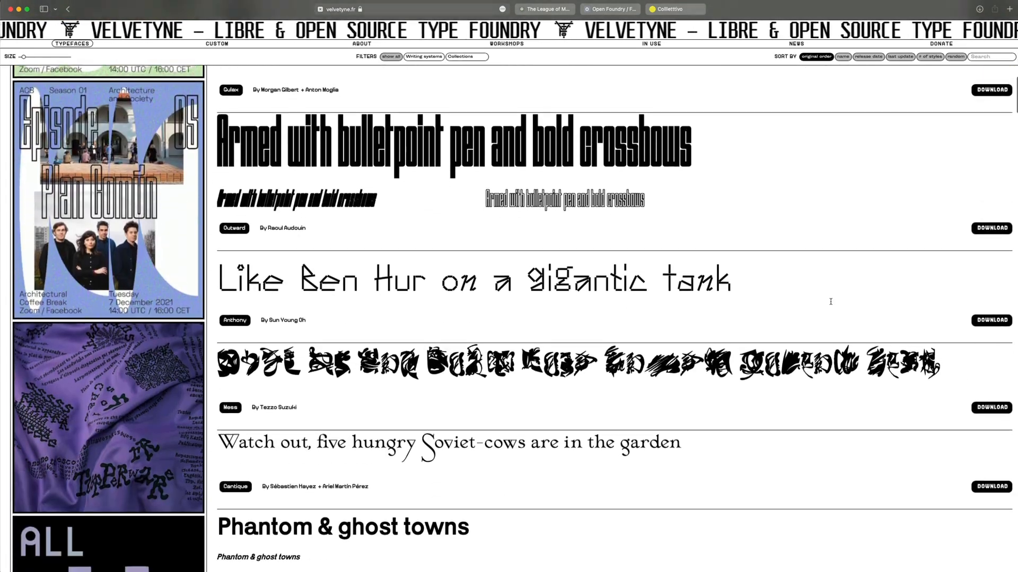
{"action": "scroll", "scroll_direction": "down", "scroll_amount": 3}
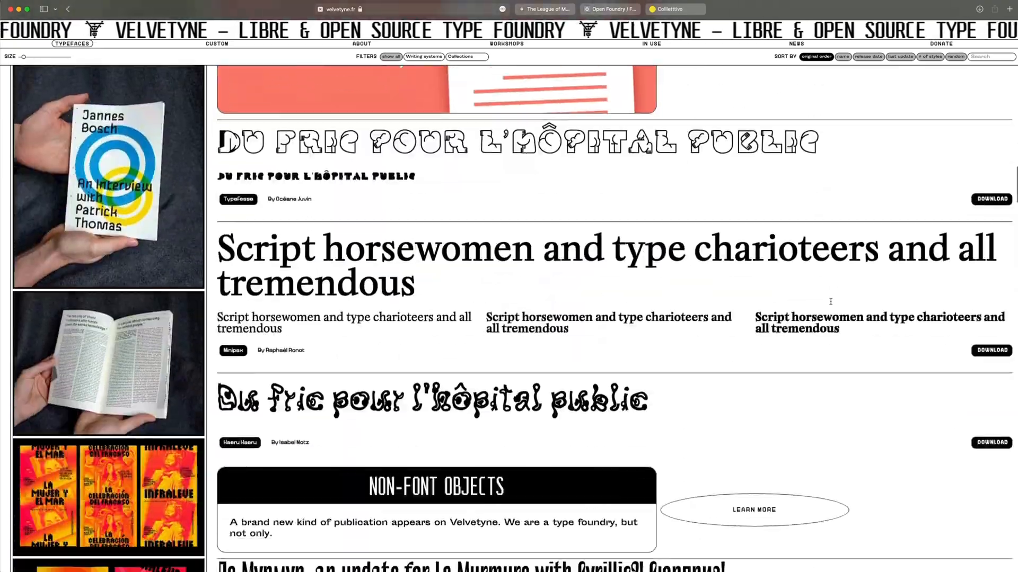
{"action": "scroll", "scroll_direction": "down", "scroll_amount": 3}
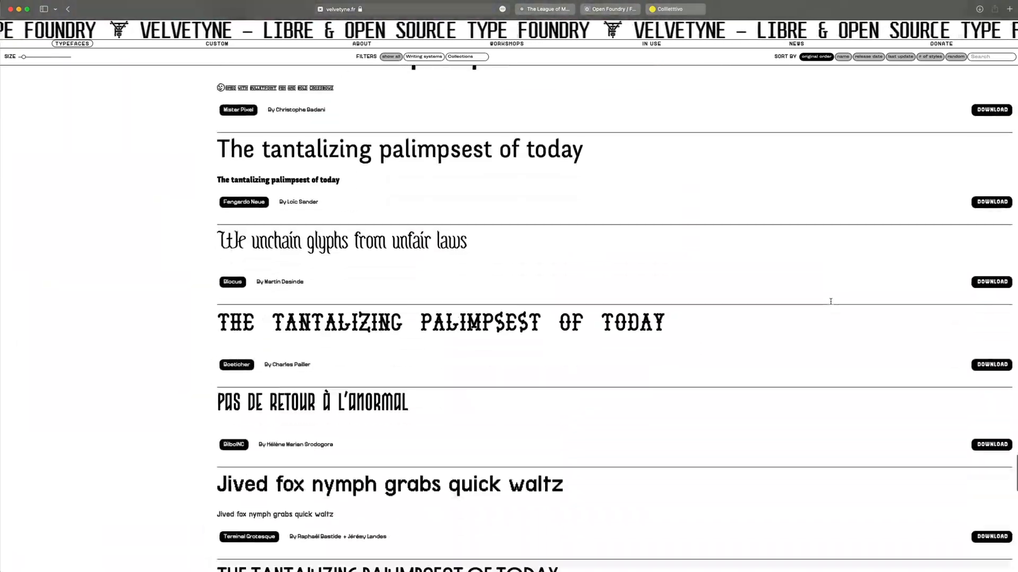
{"action": "scroll", "scroll_direction": "down", "scroll_amount": 3}
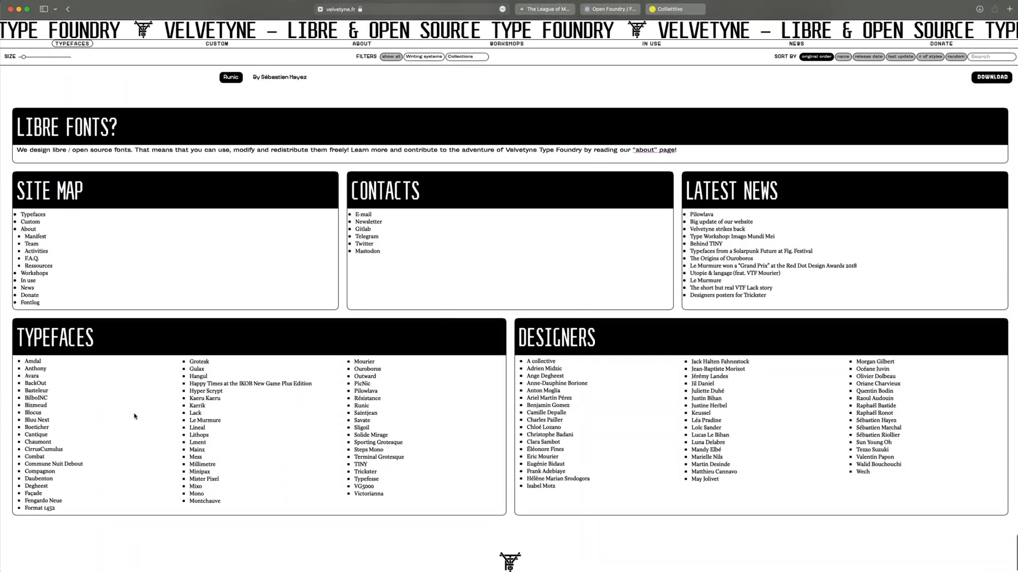
{"action": "scroll", "scroll_direction": "down", "scroll_amount": 3}
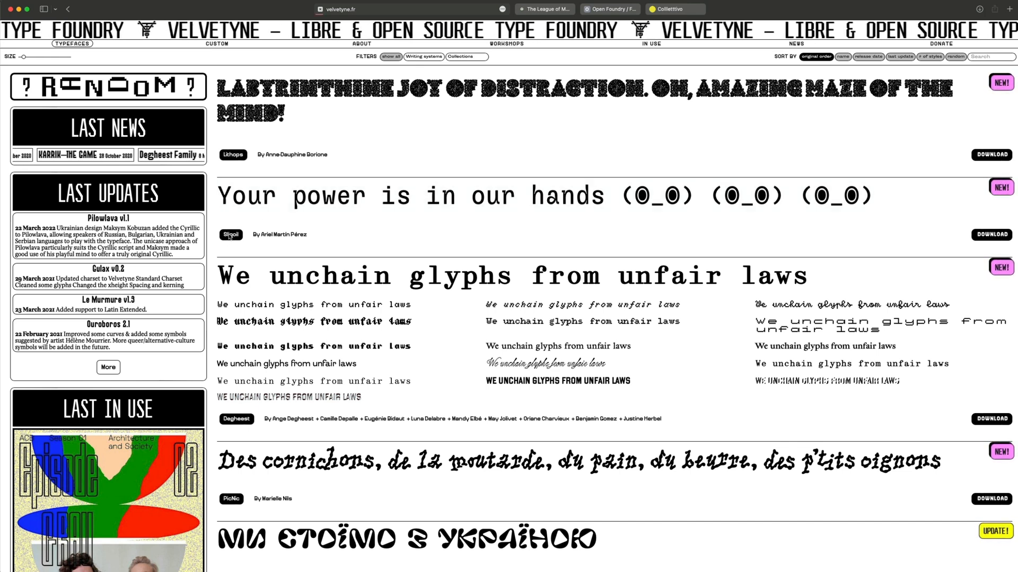
Step: Reopen the Sligoil typeface page from the Velvetyne catalogue
{"action": "left_click", "coordinate": [231, 235]}
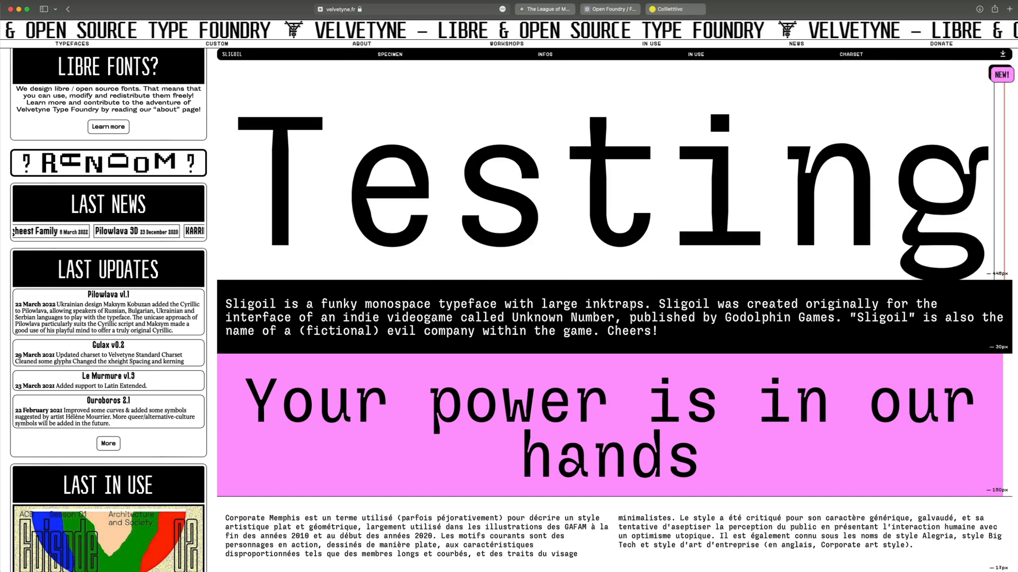
Step: Scroll the Sligoil specimen down past the sample paragraphs to its Character Set grid
{"action": "scroll", "scroll_direction": "down", "scroll_amount": 3}
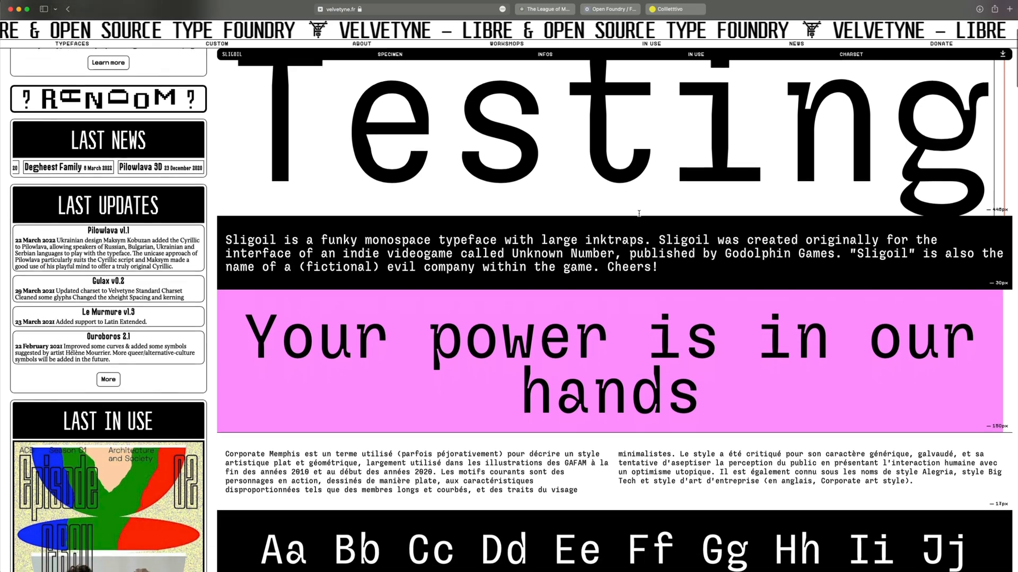
{"action": "scroll", "scroll_direction": "down", "scroll_amount": 3}
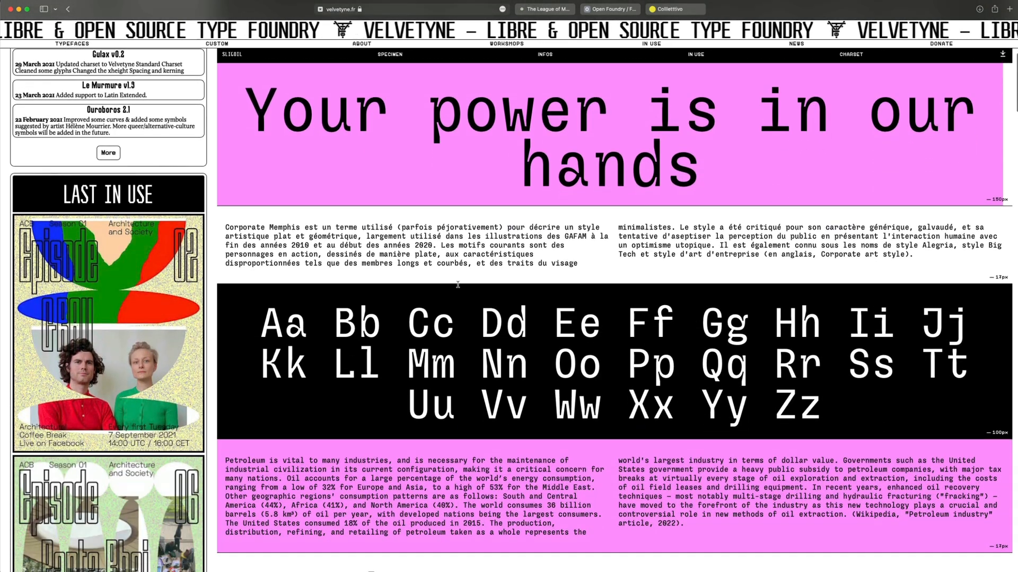
{"action": "scroll", "scroll_direction": "down", "scroll_amount": 3}
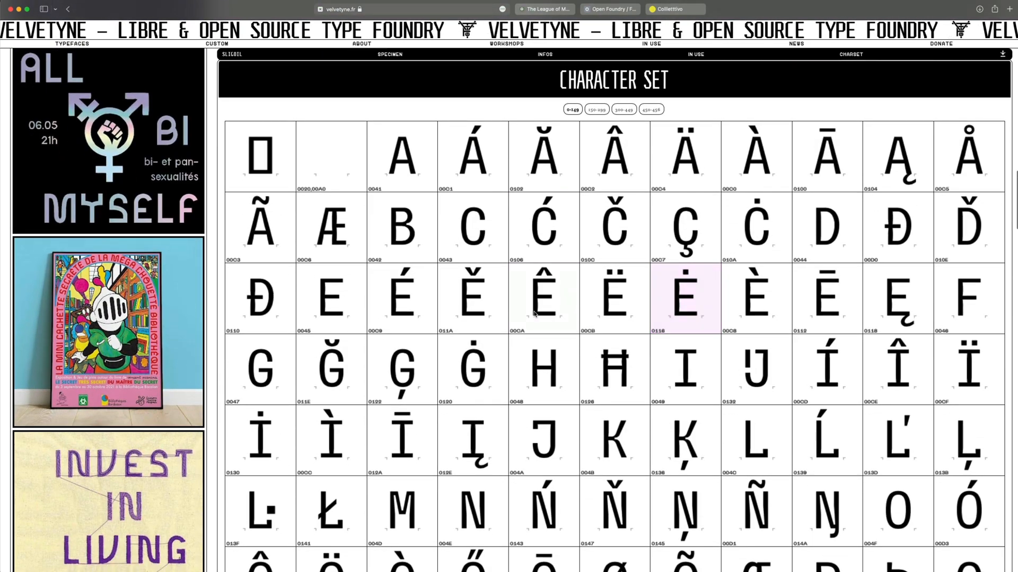
{"action": "scroll", "scroll_direction": "down", "scroll_amount": 3}
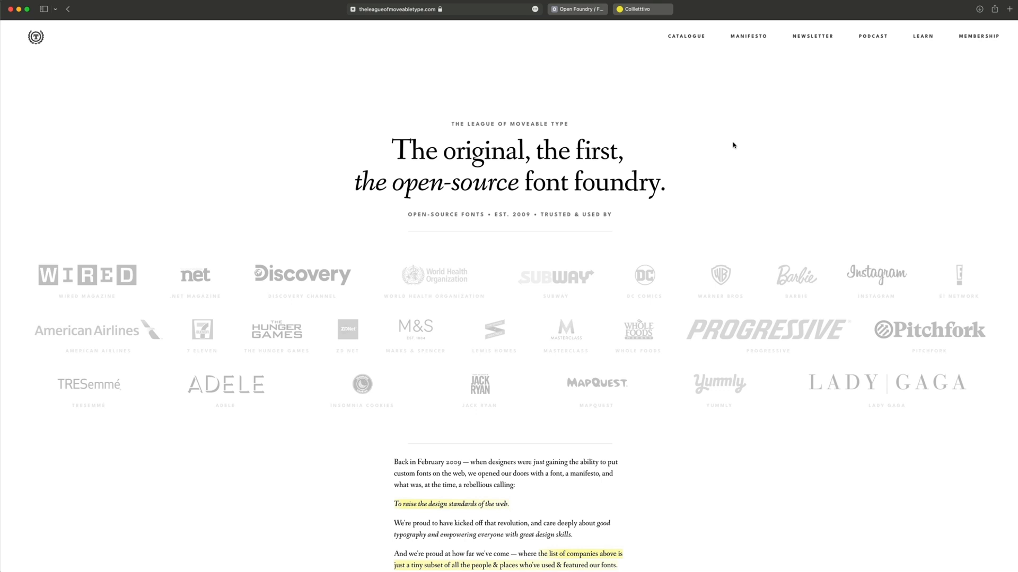
Step: Browse The League of Moveable Type catalogue down to Raleway and settle on it
{"action": "scroll", "scroll_direction": "down", "scroll_amount": 3}
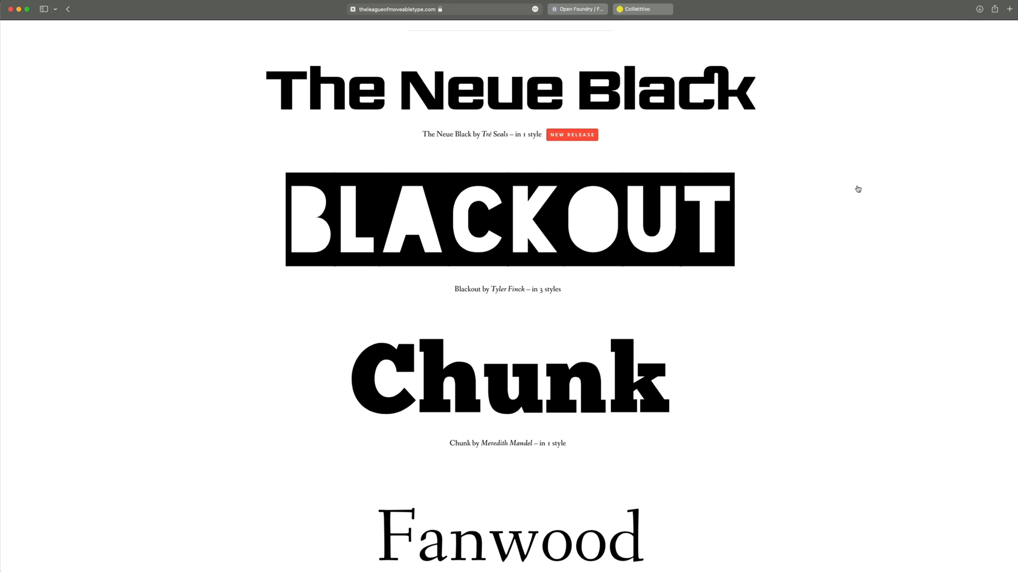
{"action": "mouse_move", "coordinate": [872, 182]}
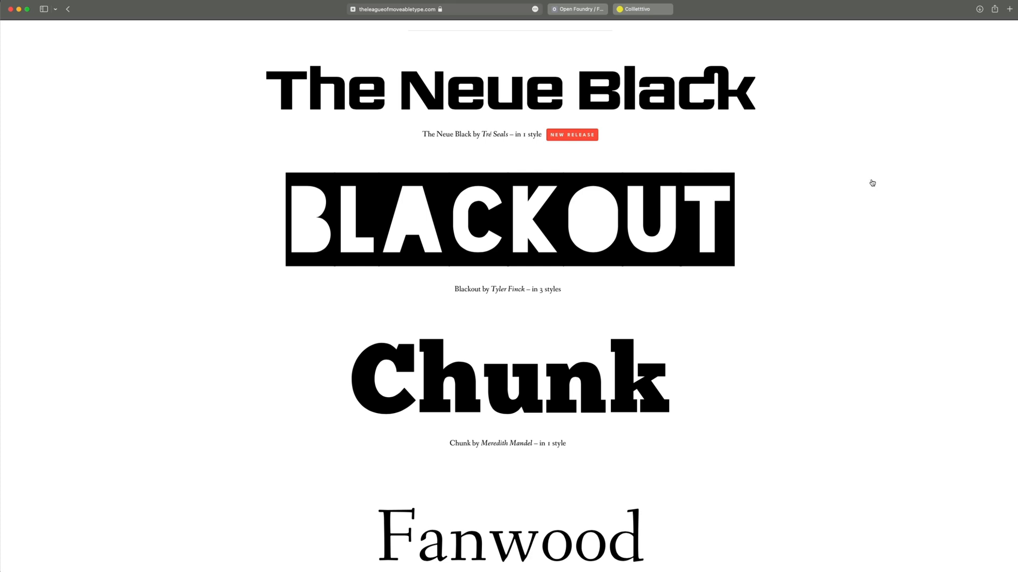
{"action": "mouse_move", "coordinate": [859, 195]}
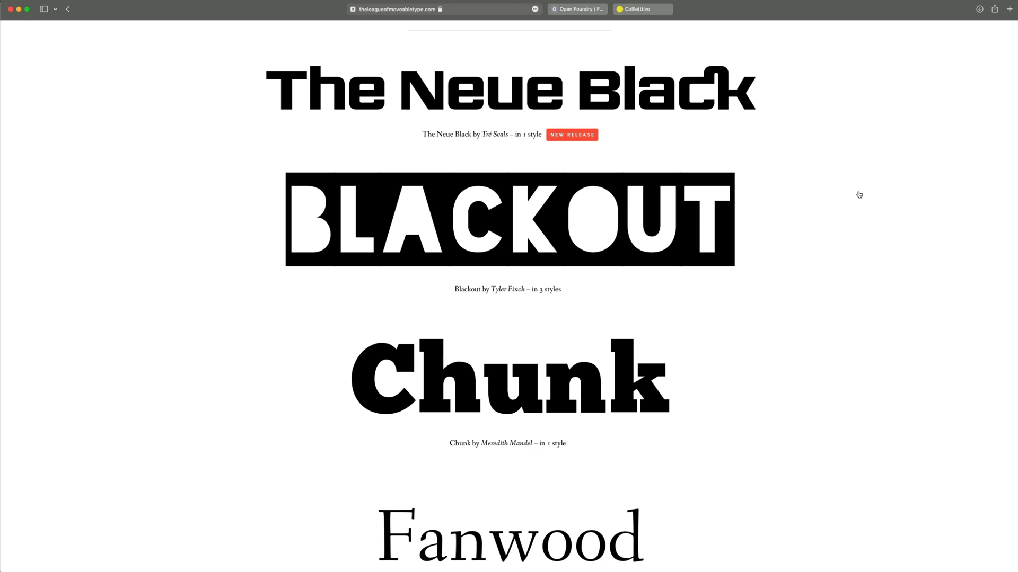
{"action": "scroll", "scroll_direction": "down", "scroll_amount": 3}
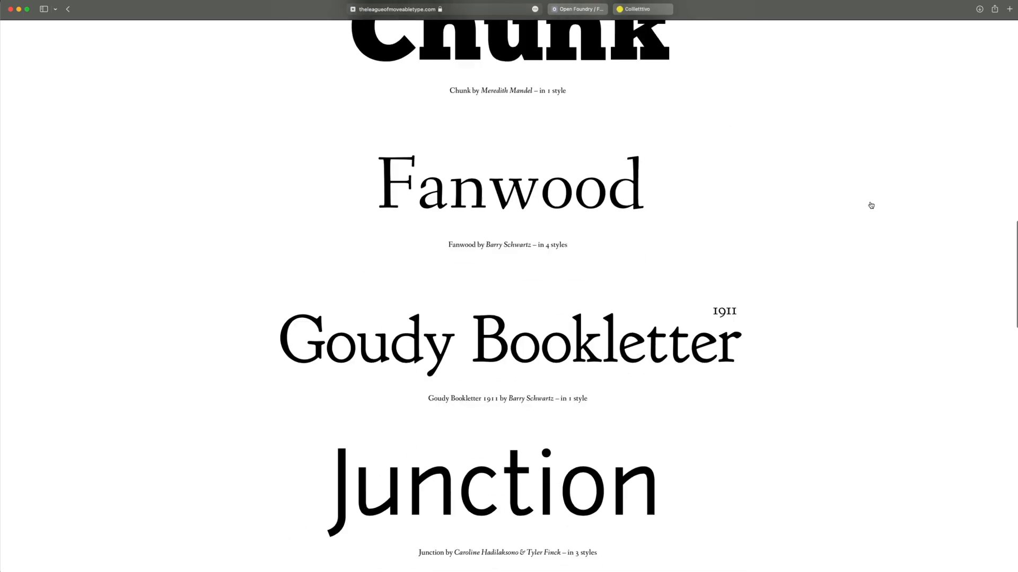
{"action": "scroll", "scroll_direction": "down", "scroll_amount": 3}
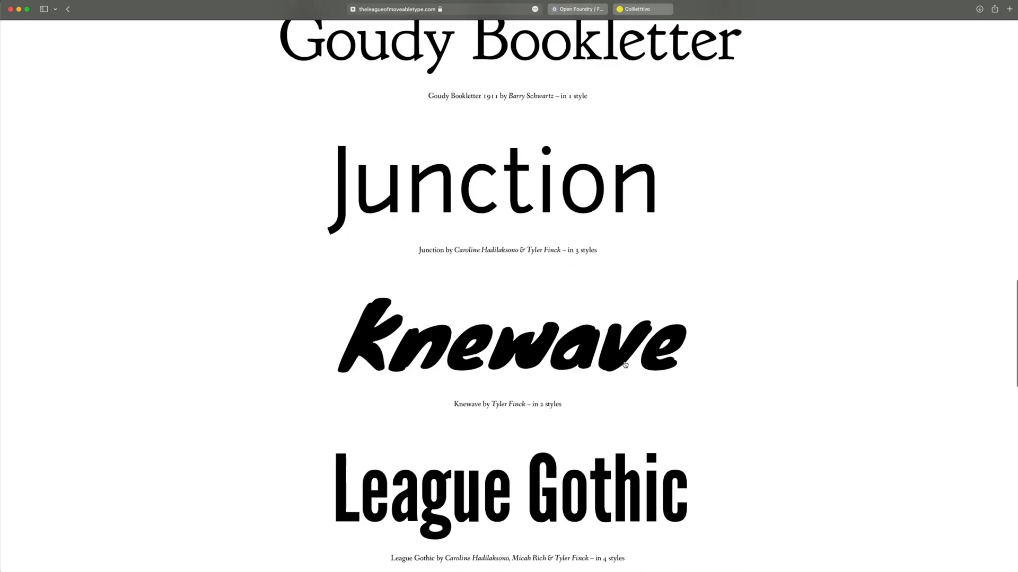
{"action": "mouse_move", "coordinate": [754, 357]}
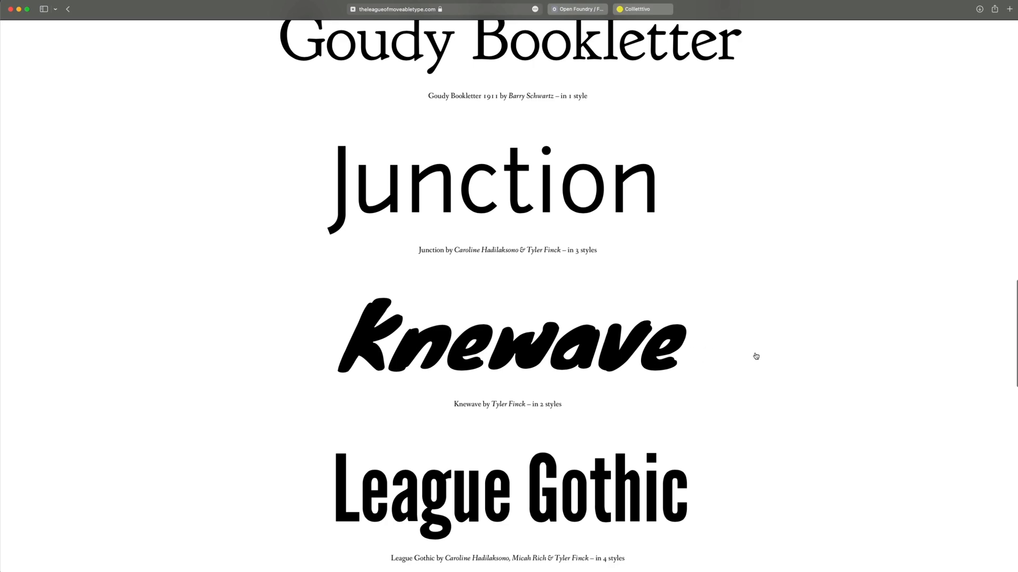
{"action": "scroll", "scroll_direction": "down", "scroll_amount": 3}
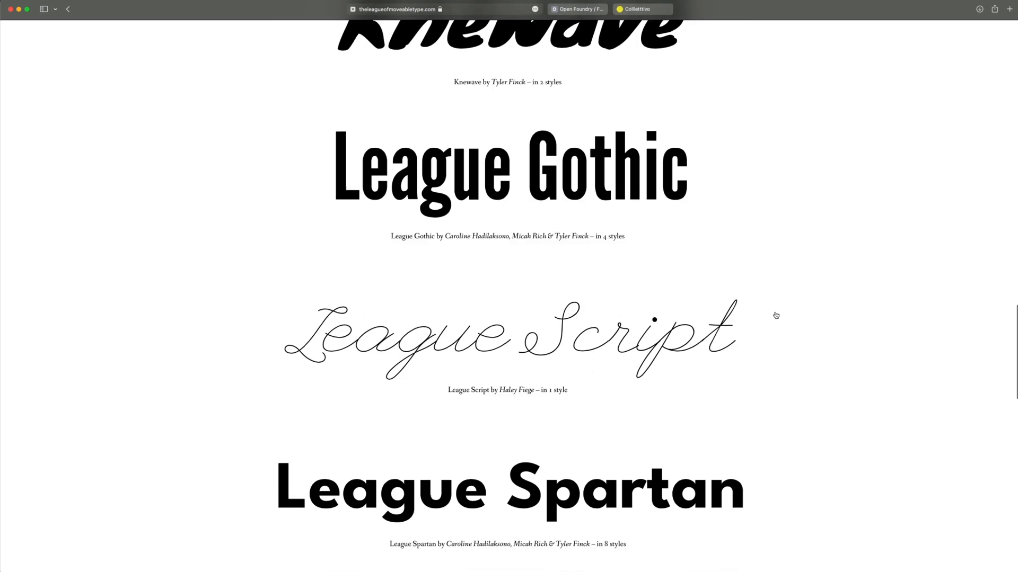
{"action": "scroll", "scroll_direction": "down", "scroll_amount": 3}
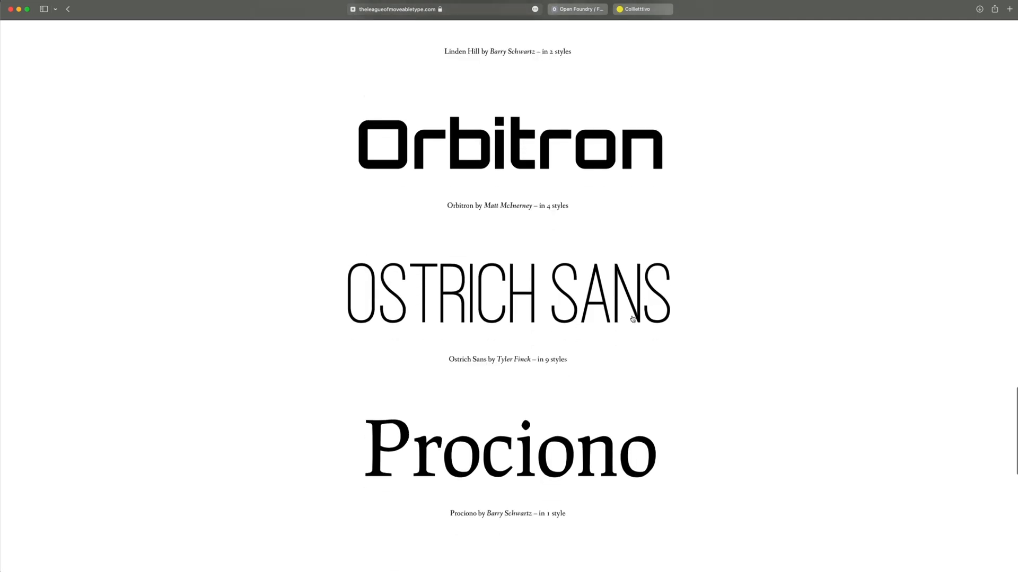
{"action": "mouse_move", "coordinate": [725, 270]}
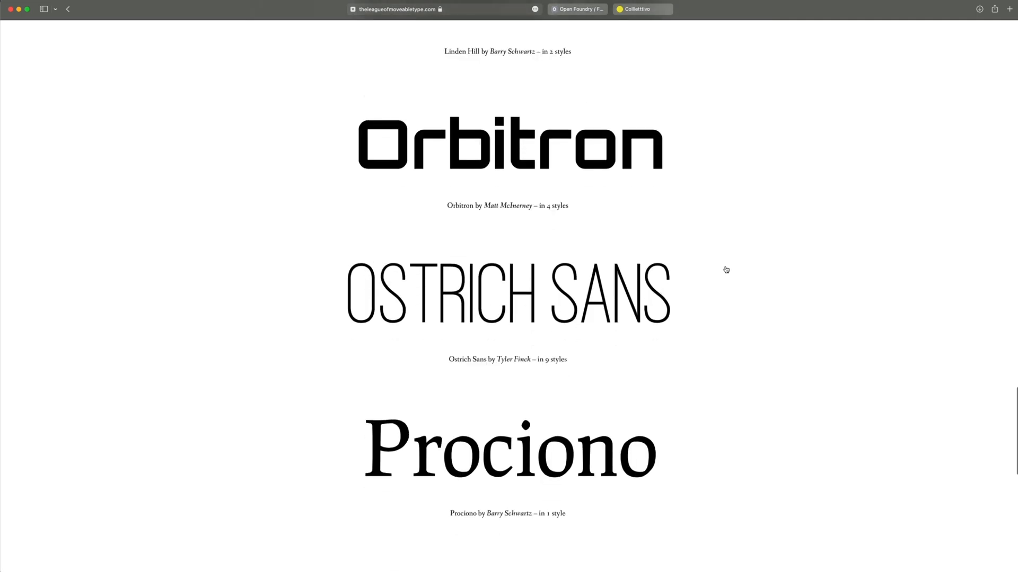
{"action": "scroll", "scroll_direction": "down", "scroll_amount": 3}
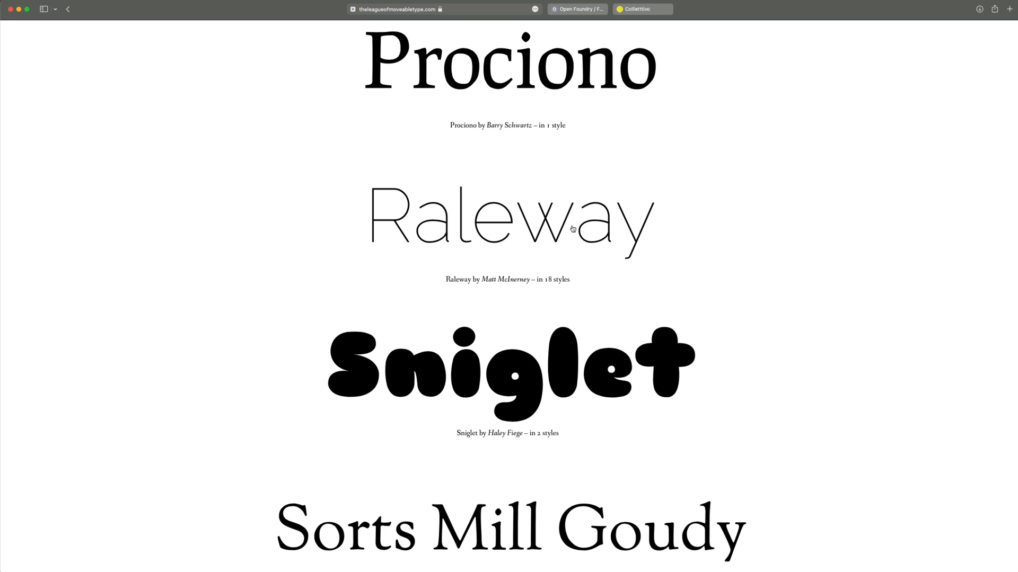
{"action": "scroll", "scroll_direction": "down", "scroll_amount": 3}
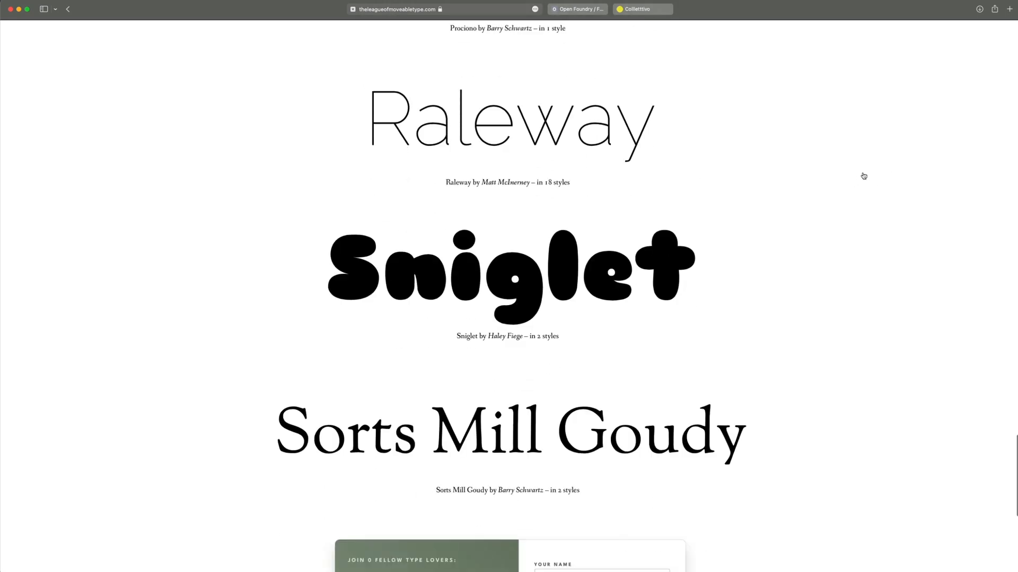
{"action": "scroll", "scroll_direction": "up", "scroll_amount": 3}
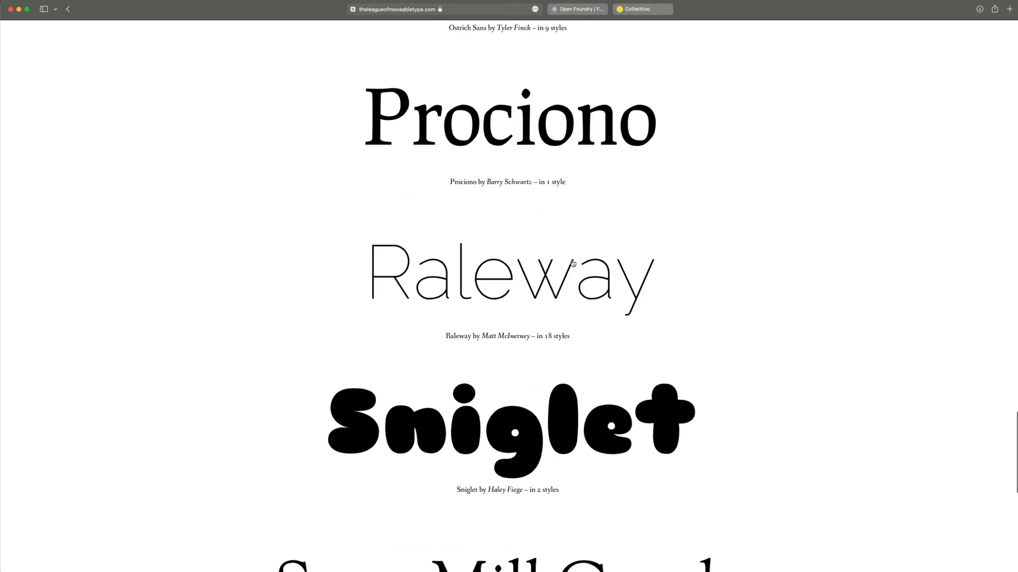
{"action": "mouse_move", "coordinate": [442, 297]}
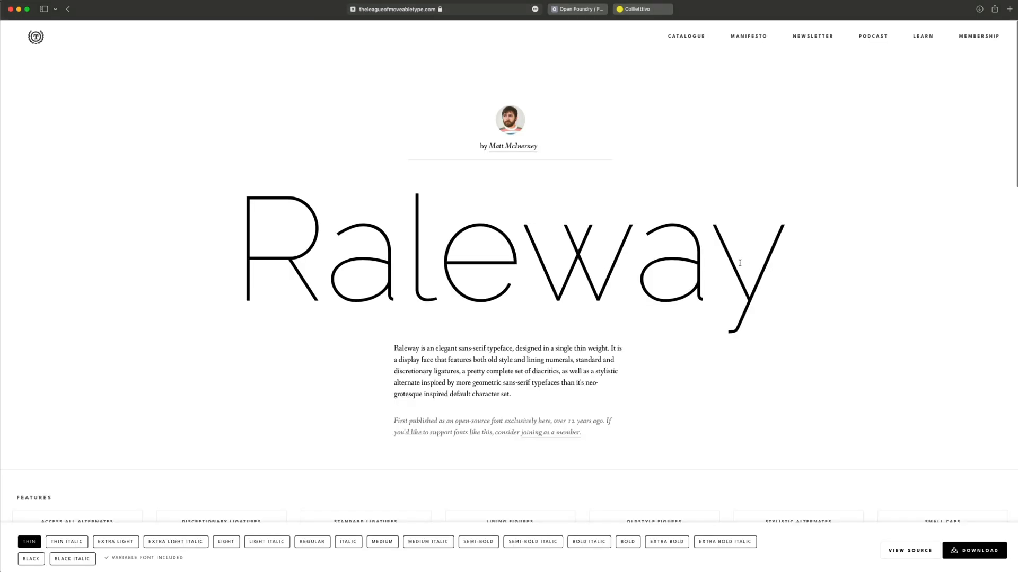
Step: Preview 'Testing' in Raleway Italic, Semi-Bold Italic and Bold, then view its Features section
{"action": "type", "text": "Testi"}
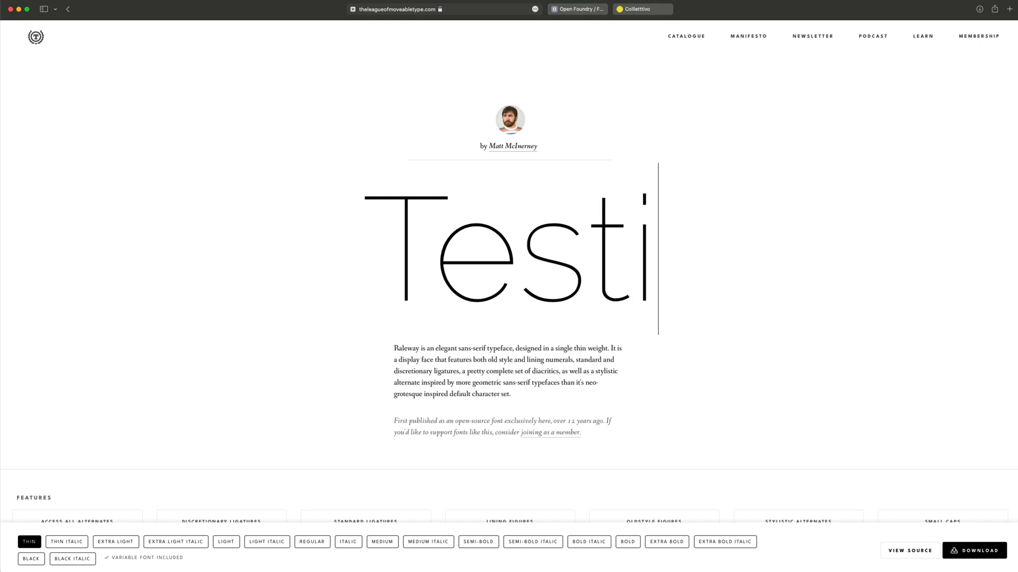
{"action": "left_click", "coordinate": [347, 543]}
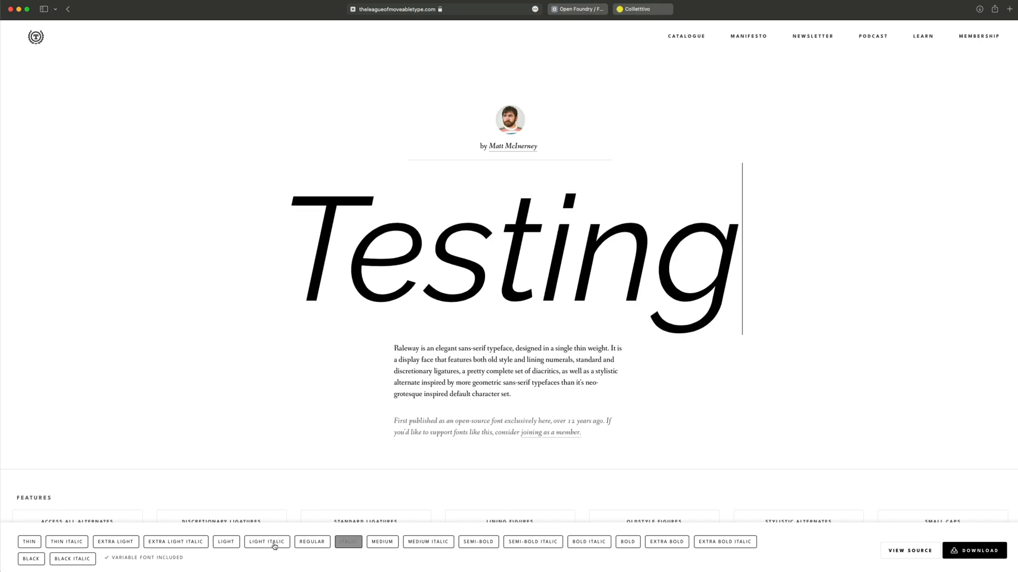
{"action": "left_click", "coordinate": [588, 543]}
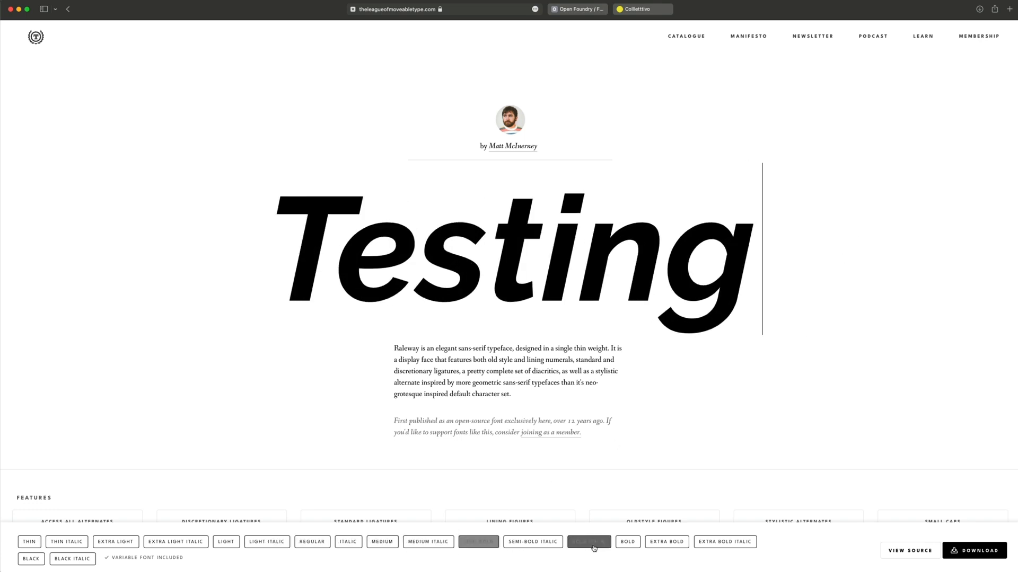
{"action": "left_click", "coordinate": [628, 543]}
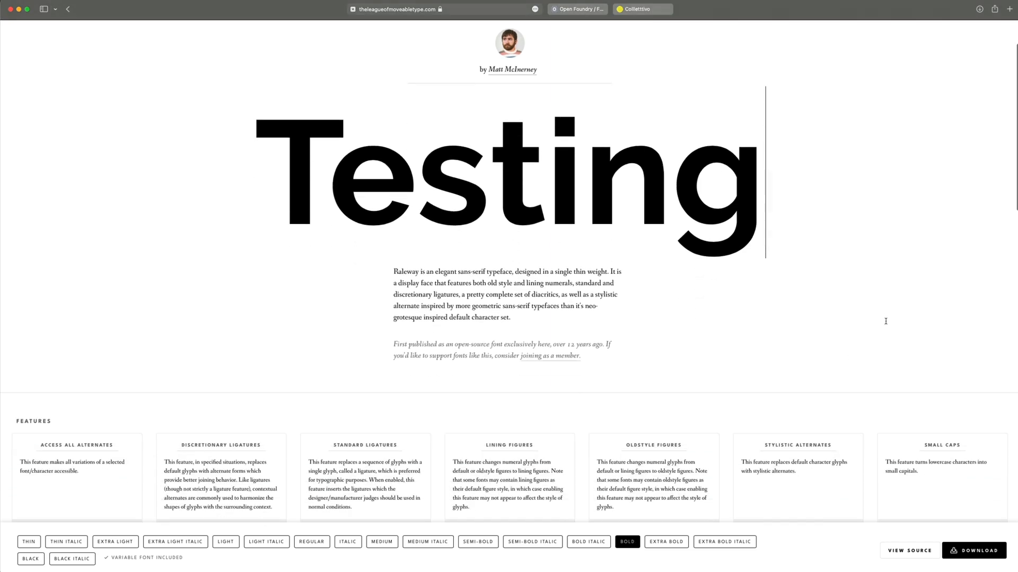
{"action": "scroll", "scroll_direction": "down", "scroll_amount": 3}
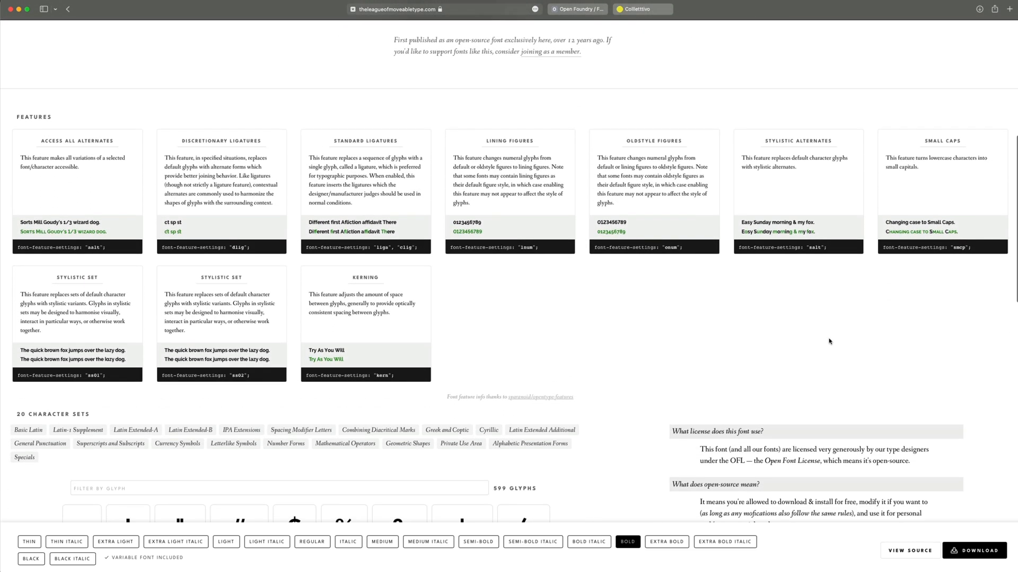
{"action": "scroll", "scroll_direction": "down", "scroll_amount": 3}
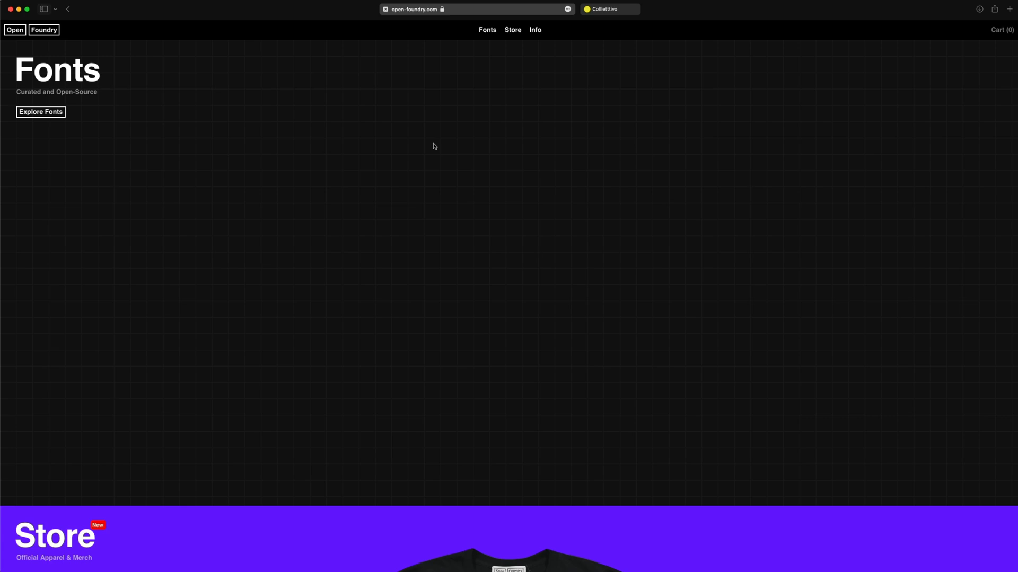
{"action": "mouse_move", "coordinate": [51, 114]}
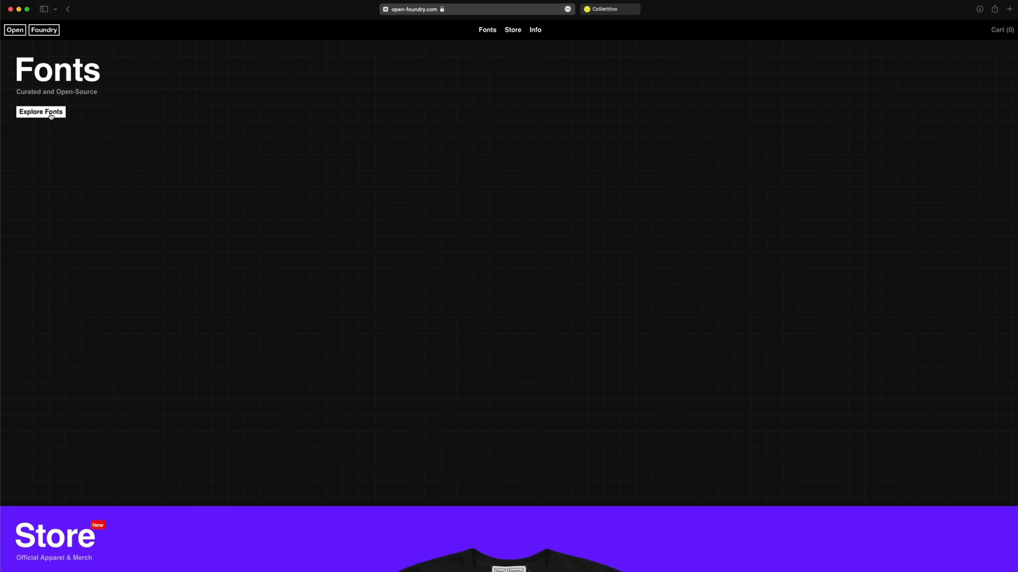
Step: Browse Open Foundry's fonts and set the Bagnard specimen to 'Testing' in black on white
{"action": "left_click", "coordinate": [41, 112]}
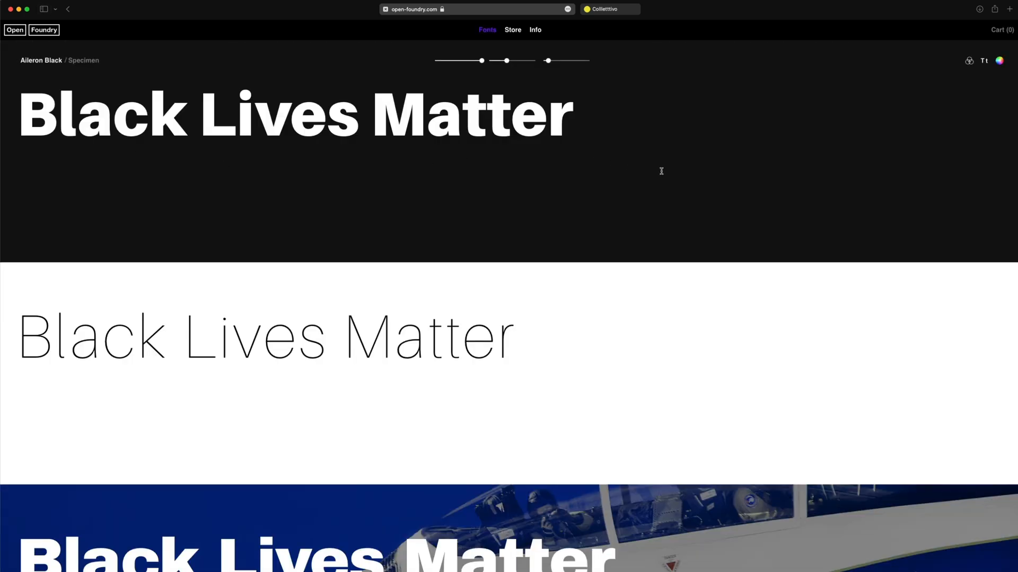
{"action": "scroll", "scroll_direction": "down", "scroll_amount": 3}
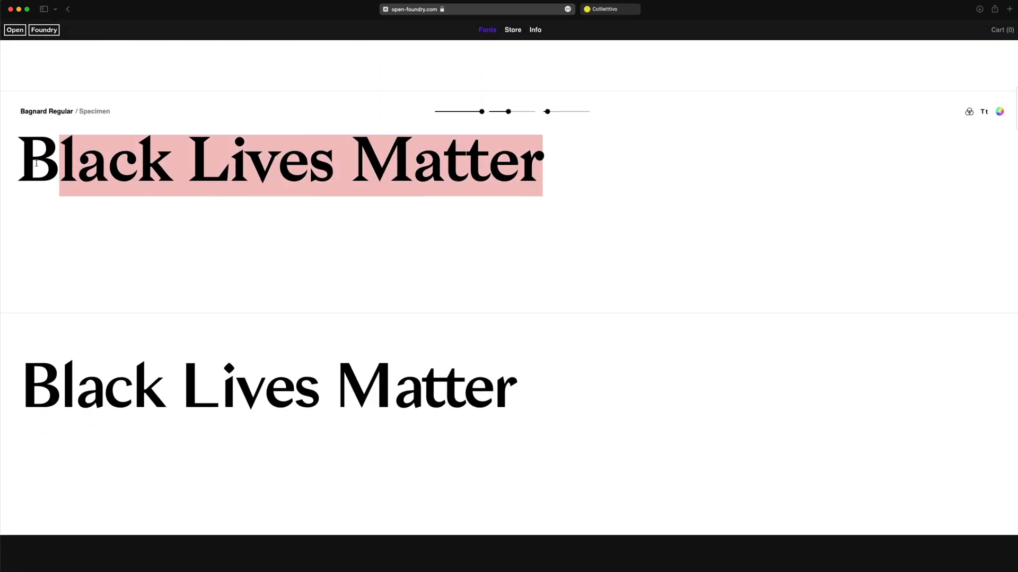
{"action": "type", "text": "Testing"}
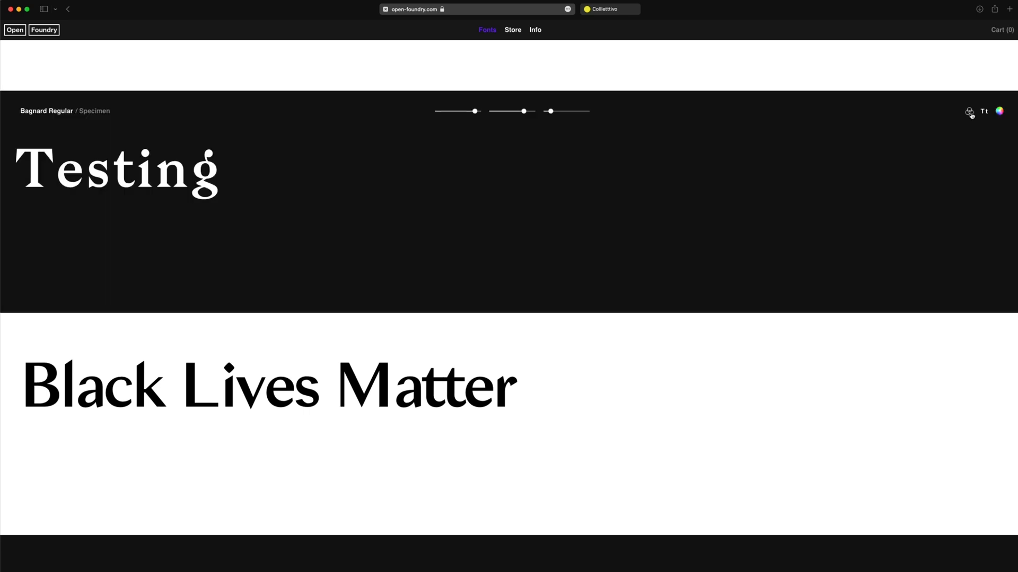
{"action": "left_click", "coordinate": [969, 112]}
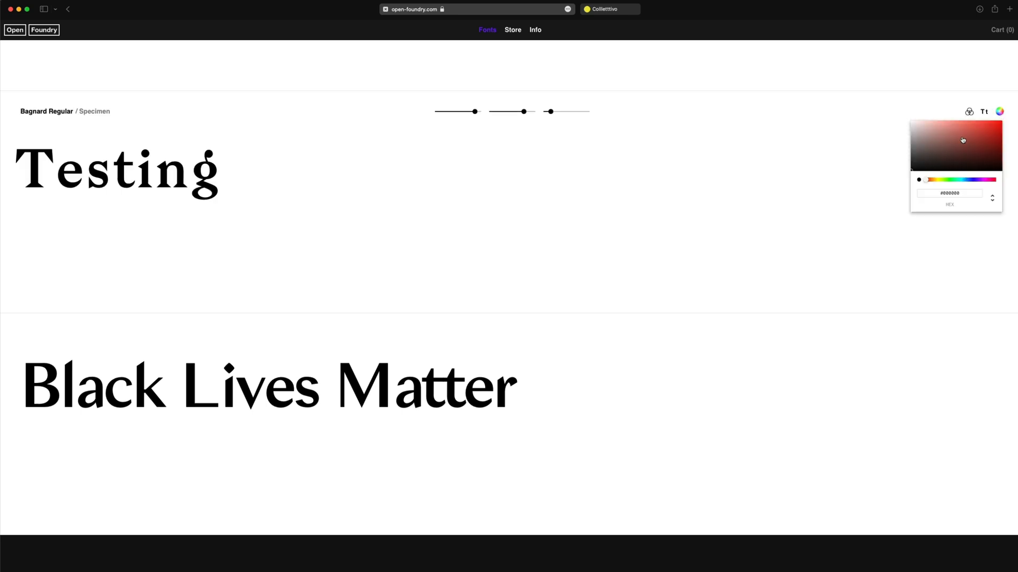
{"action": "left_click", "coordinate": [962, 140]}
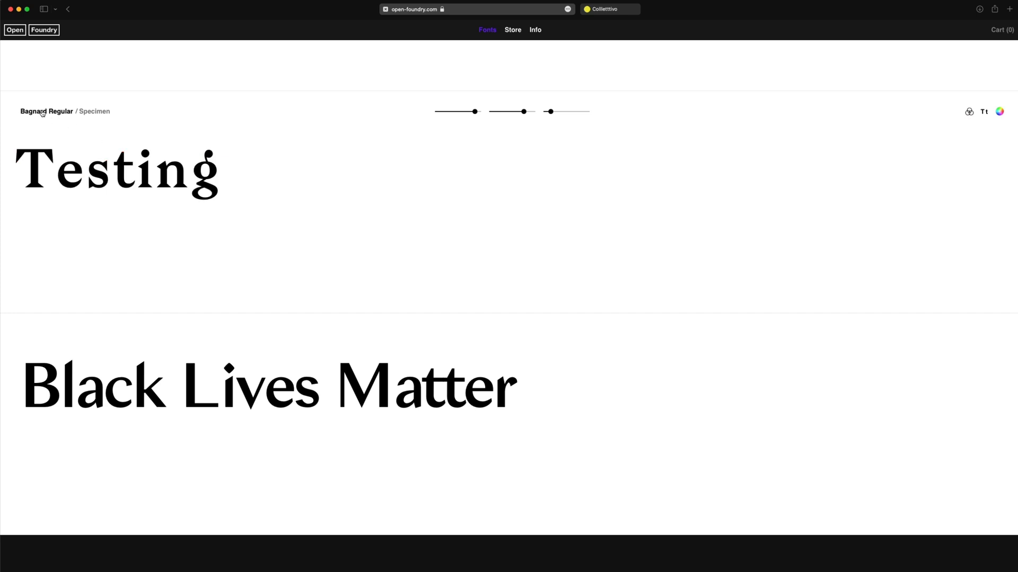
Step: Bring Bagnard's Basic Latin character grid, designer credit and project details into view
{"action": "scroll", "scroll_direction": "down", "scroll_amount": 3}
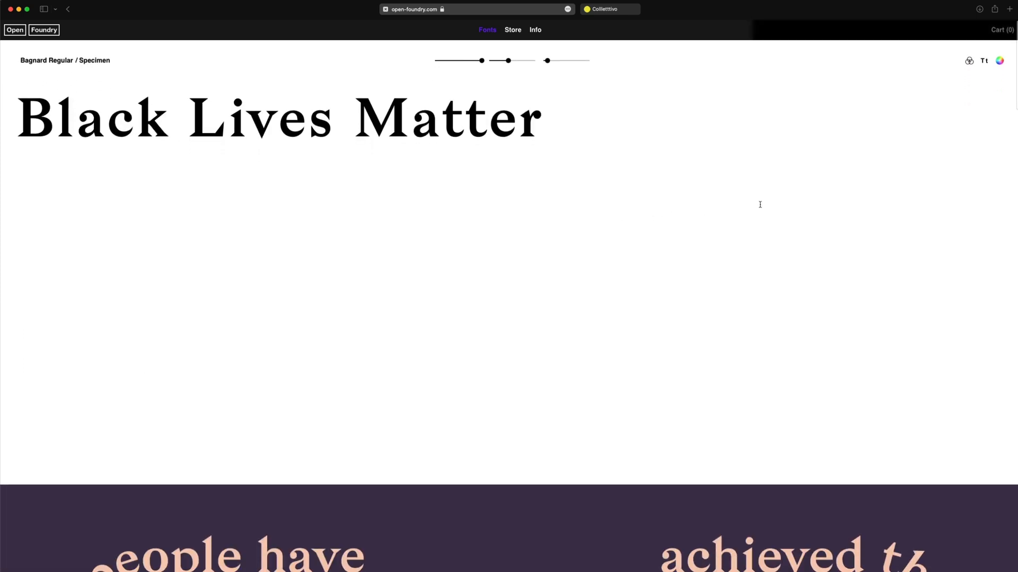
{"action": "scroll", "scroll_direction": "down", "scroll_amount": 3}
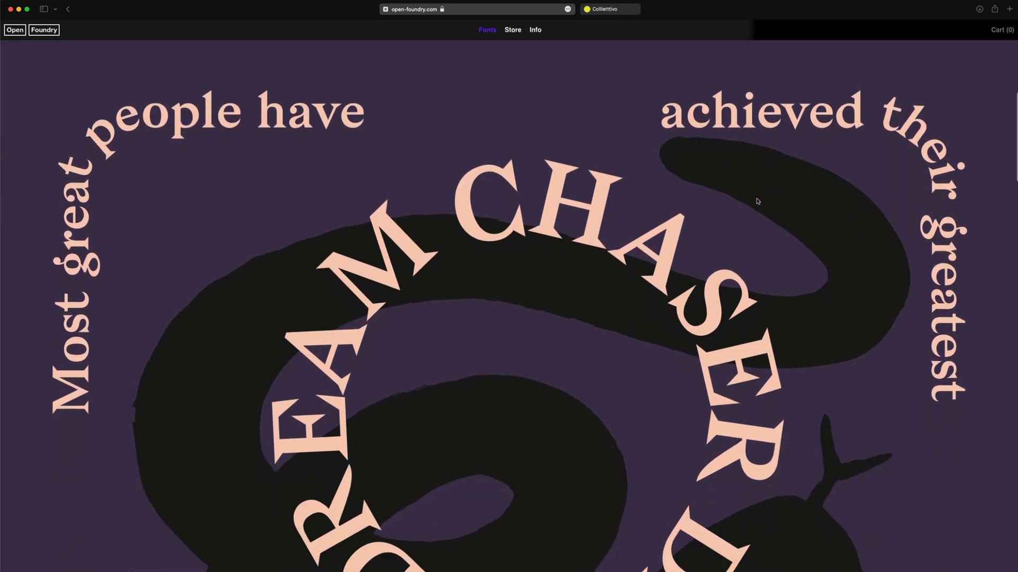
{"action": "scroll", "scroll_direction": "down", "scroll_amount": 3}
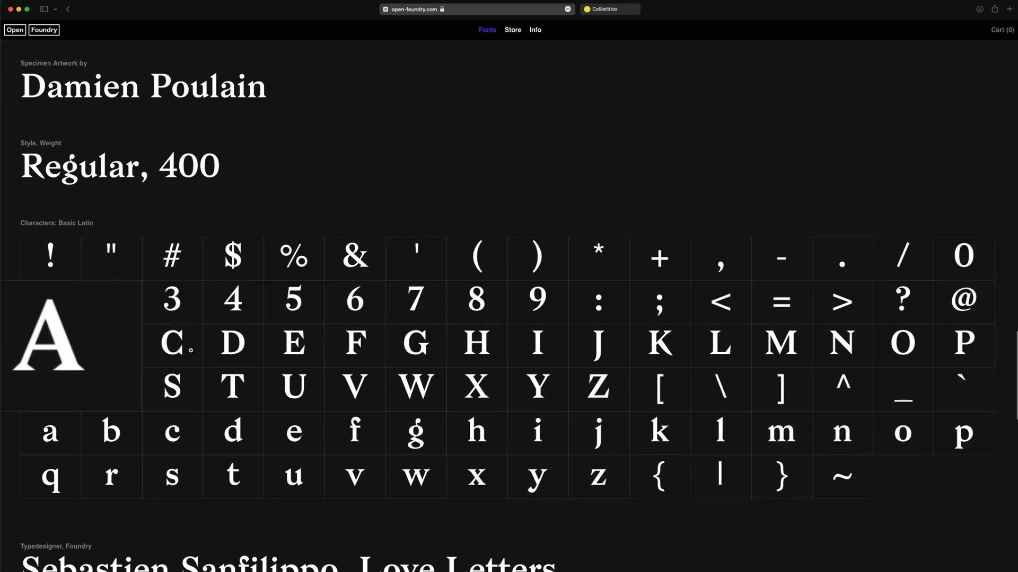
{"action": "scroll", "scroll_direction": "down", "scroll_amount": 3}
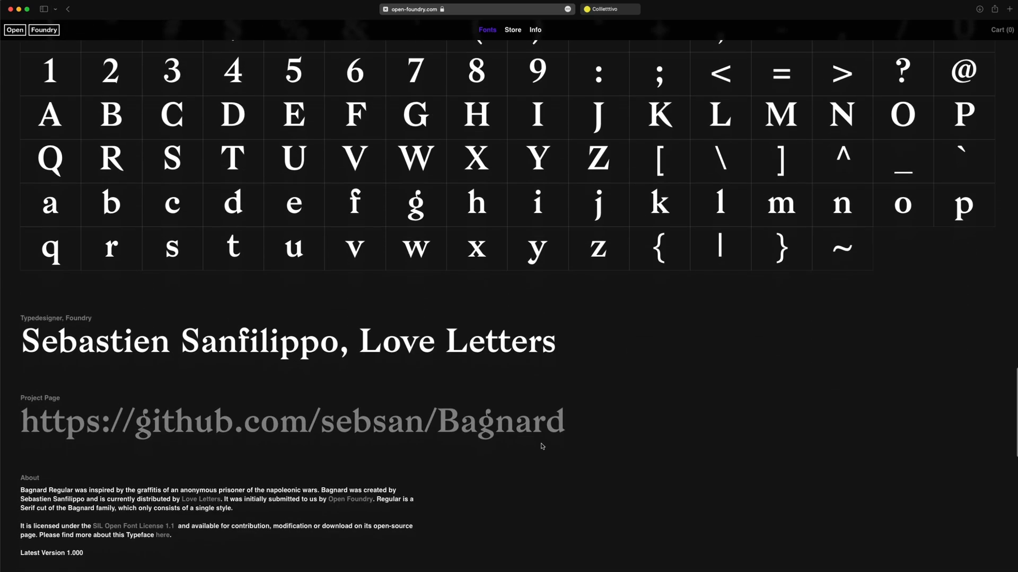
{"action": "scroll", "scroll_direction": "down", "scroll_amount": 3}
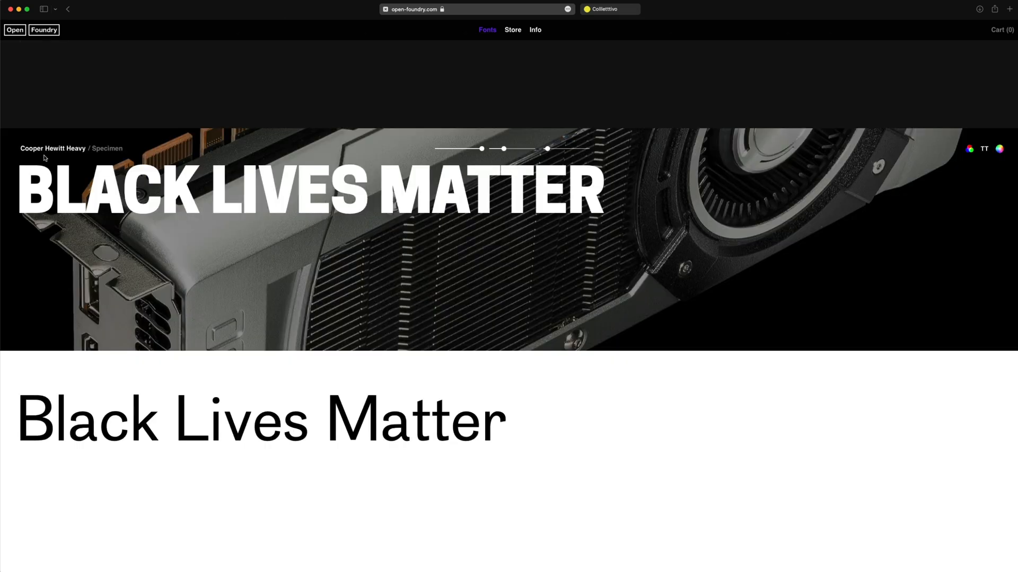
{"action": "mouse_move", "coordinate": [574, 207]}
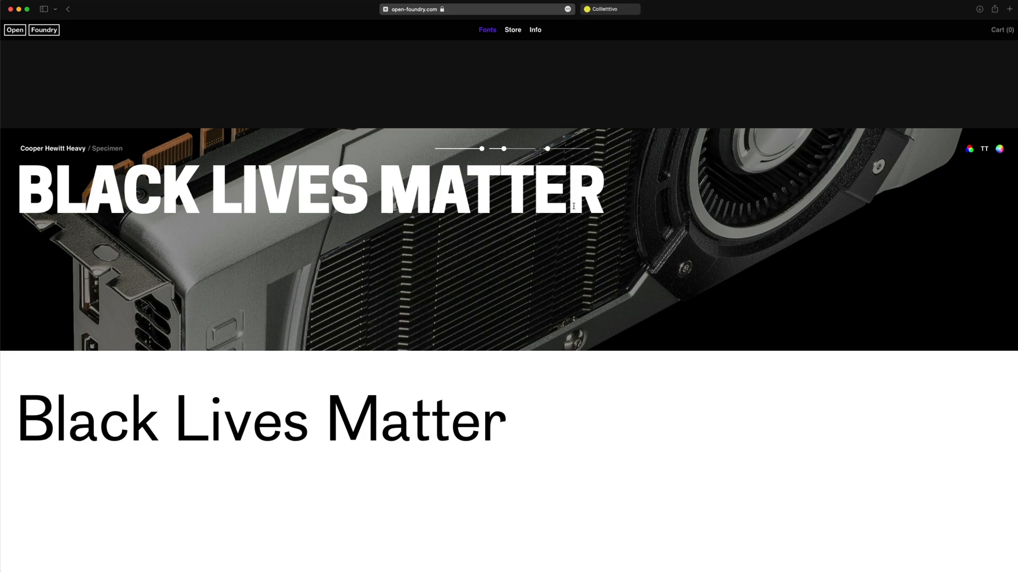
{"action": "mouse_move", "coordinate": [606, 205]}
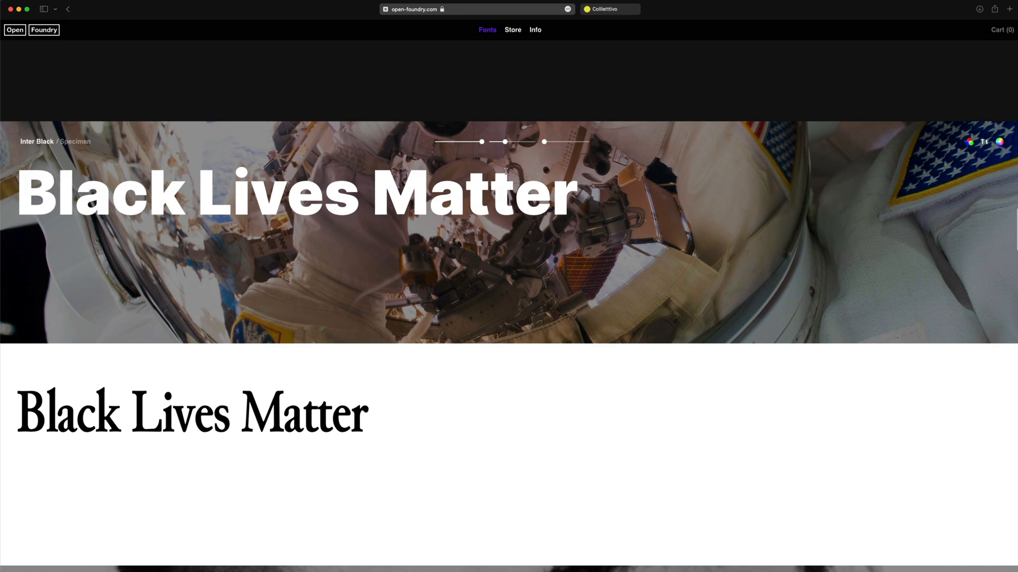
Step: Scroll through the Black Lives Matter banners set in Cooper Hewitt Heavy, Inter Black and Oswald Bold
{"action": "scroll", "scroll_direction": "down", "scroll_amount": 3}
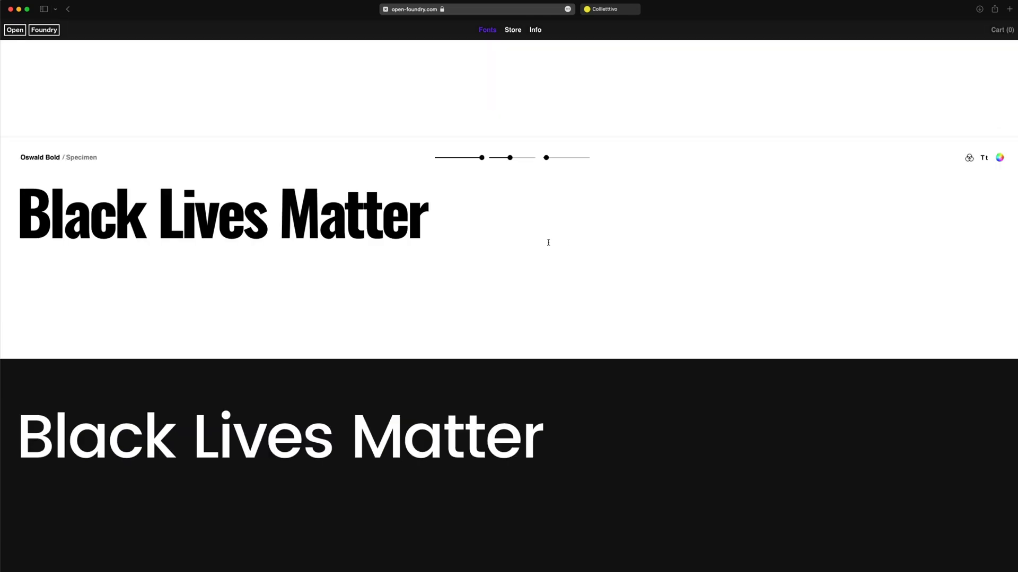
{"action": "scroll", "scroll_direction": "down", "scroll_amount": 3}
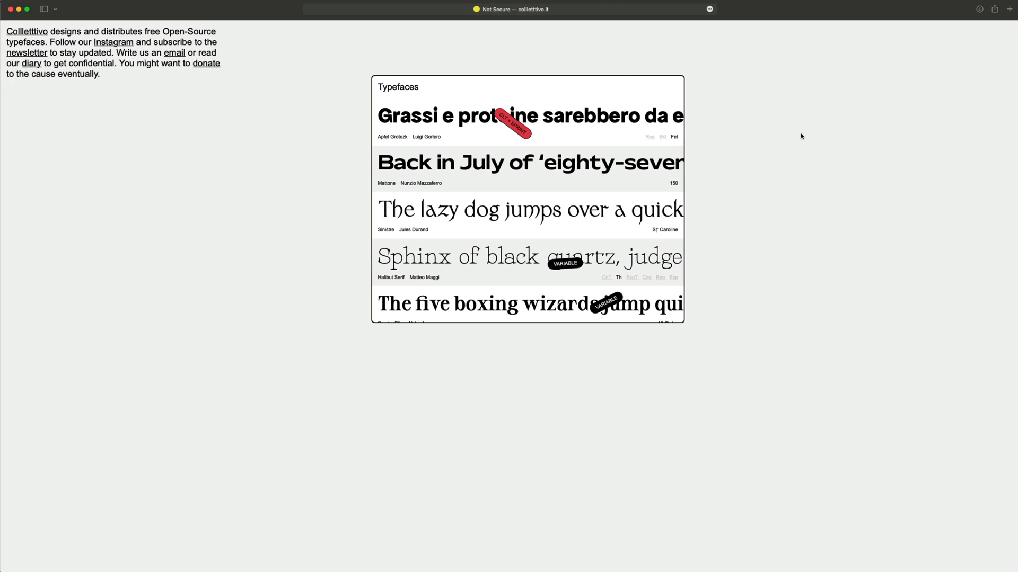
{"action": "mouse_move", "coordinate": [812, 181]}
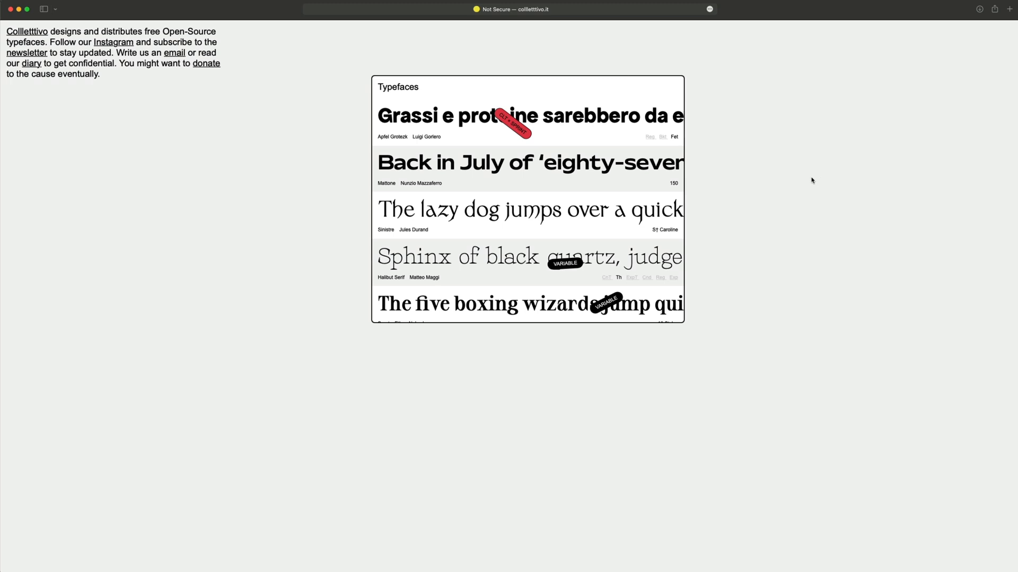
{"action": "mouse_move", "coordinate": [103, 76]}
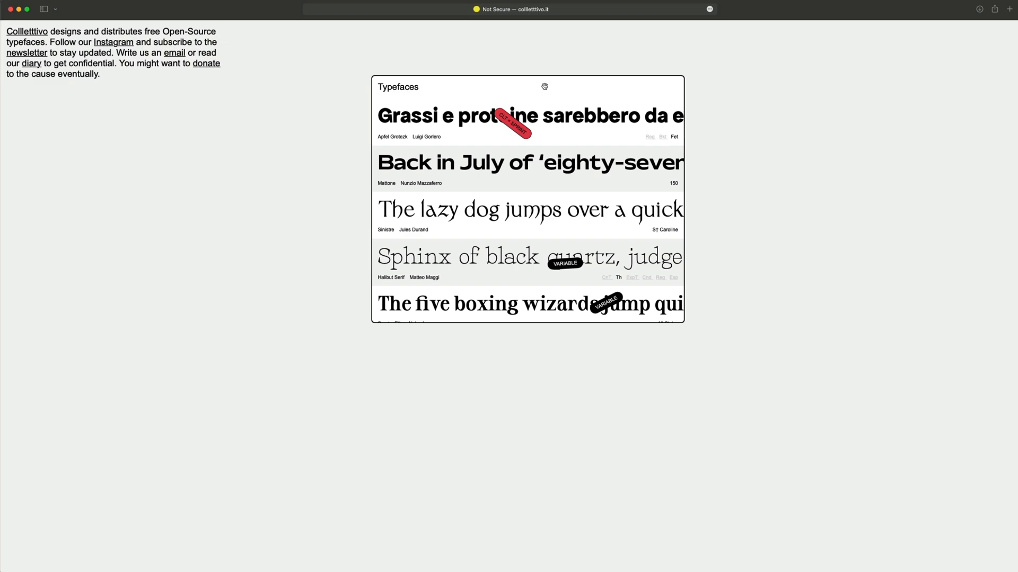
Step: Preview Apfel Grotezk with "testing out this type." at a smaller size on a light background
{"action": "left_click_drag", "start_coordinate": [544, 86], "coordinate": [453, 169]}
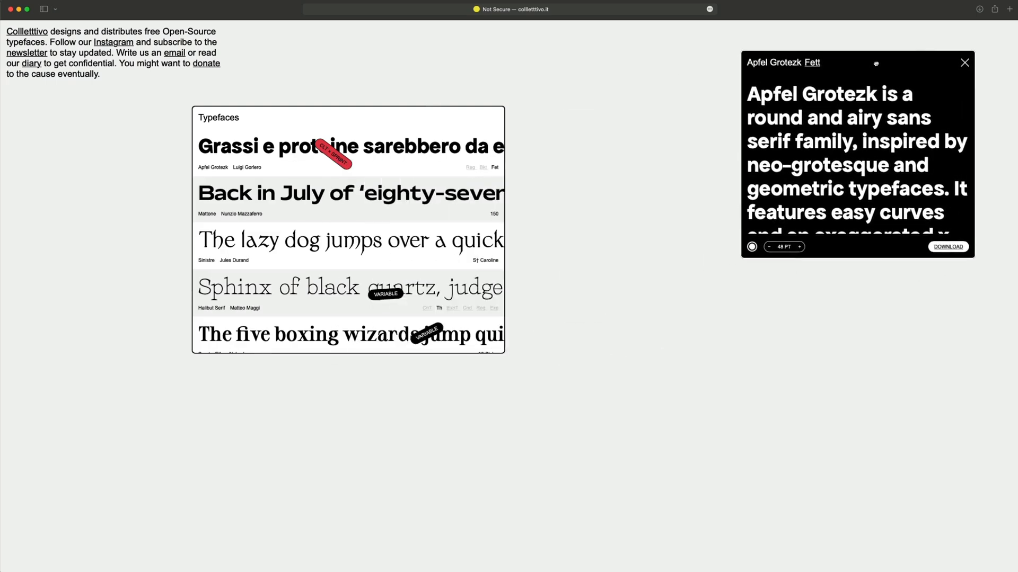
{"action": "type", "text": "testing out this"}
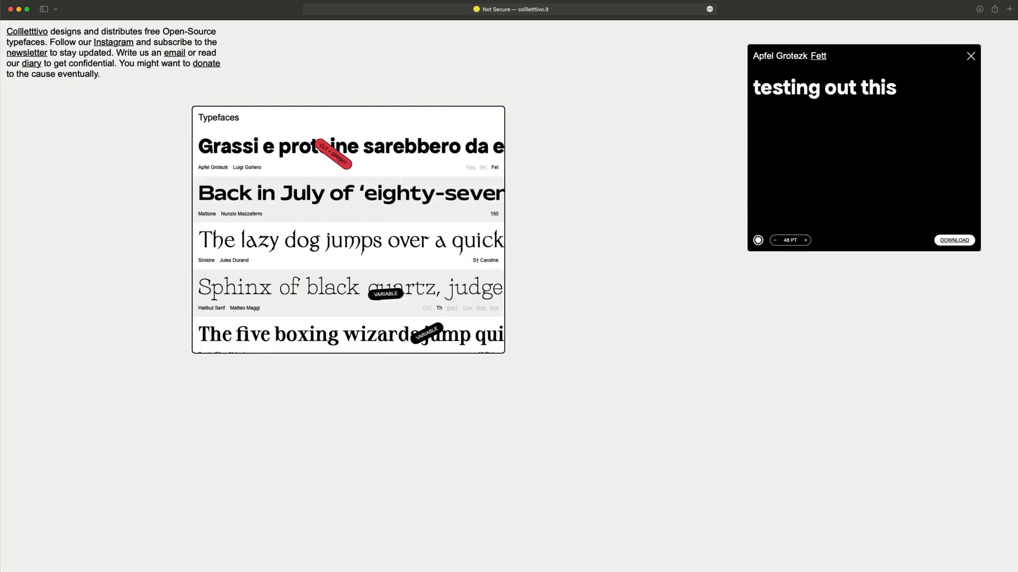
{"action": "left_click", "coordinate": [775, 240]}
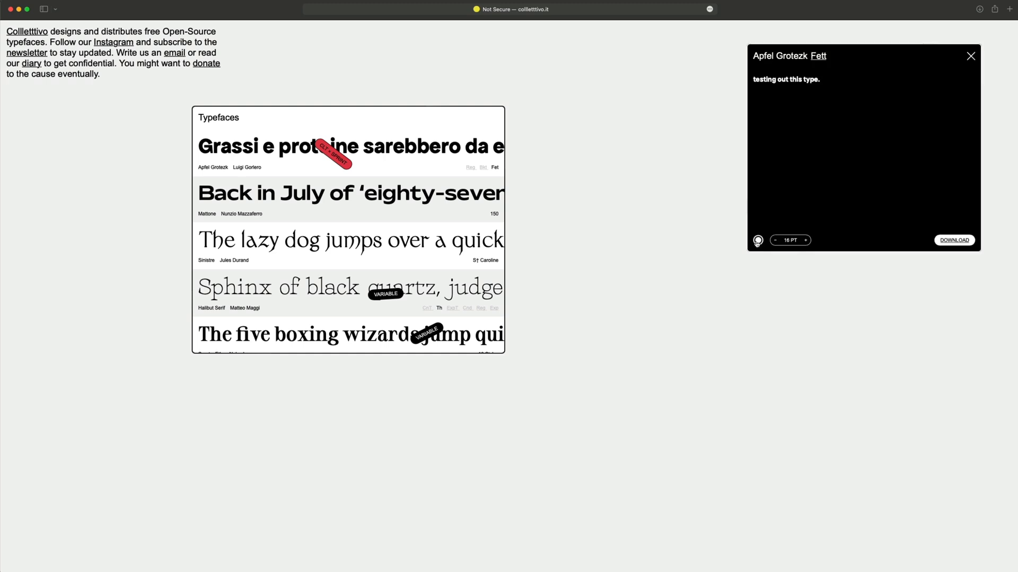
{"action": "left_click", "coordinate": [757, 241]}
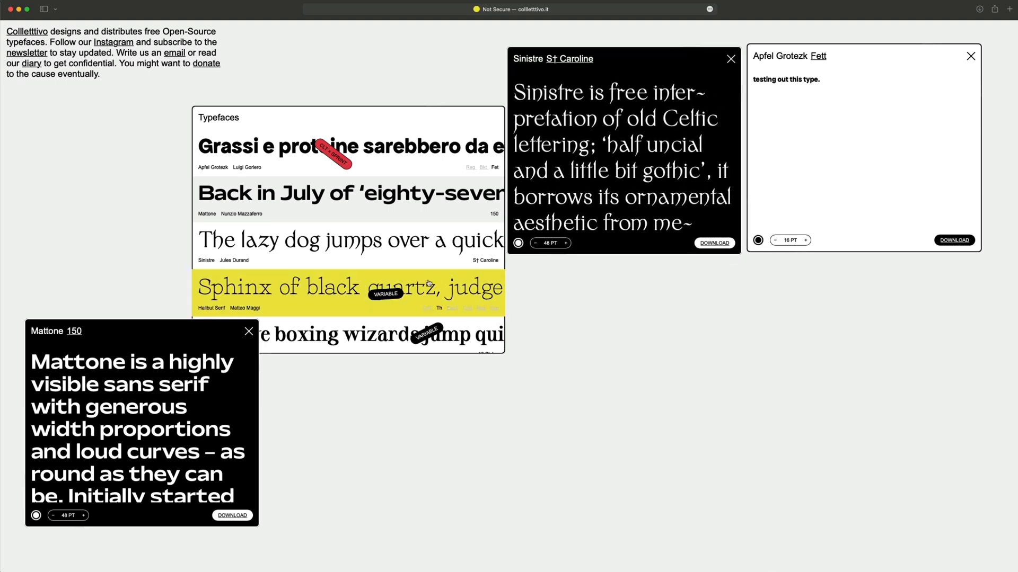
Step: Lower the Halibut Serif "Variable Type" text weight to 43 in Figma's variable settings
{"action": "scroll", "scroll_direction": "down", "scroll_amount": 3}
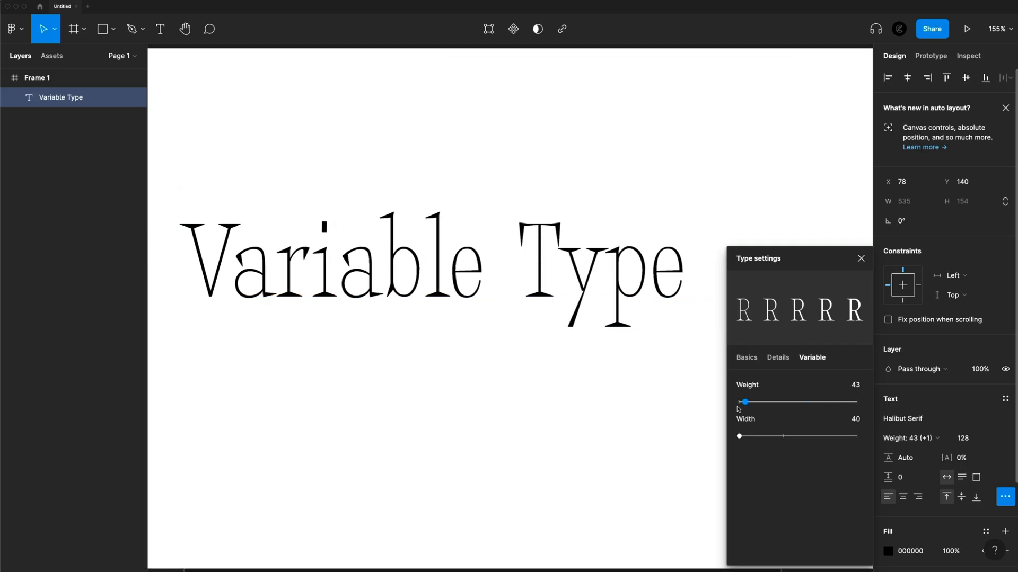
{"action": "left_click_drag", "start_coordinate": [745, 401], "coordinate": [857, 401]}
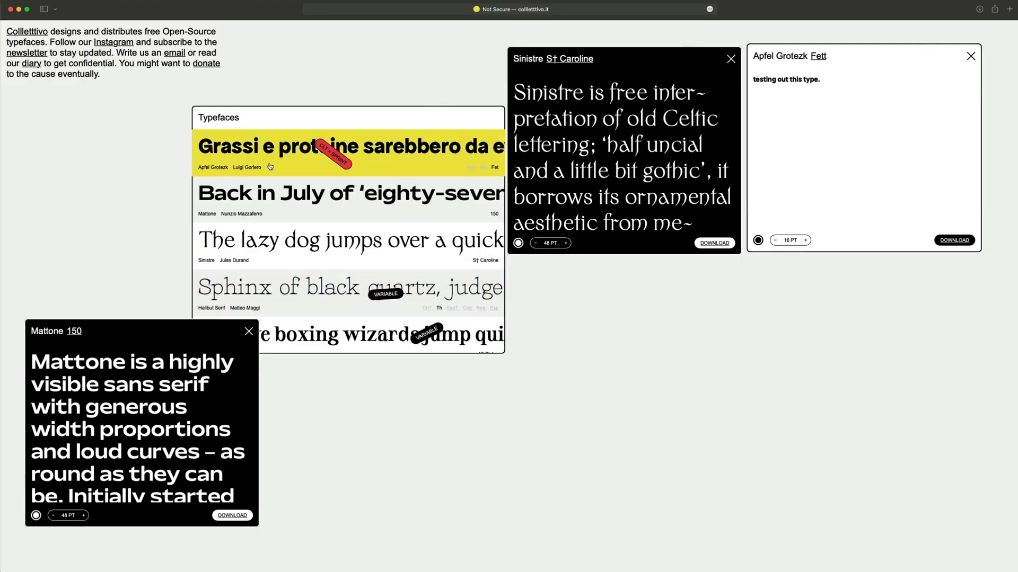
{"action": "mouse_move", "coordinate": [294, 163]}
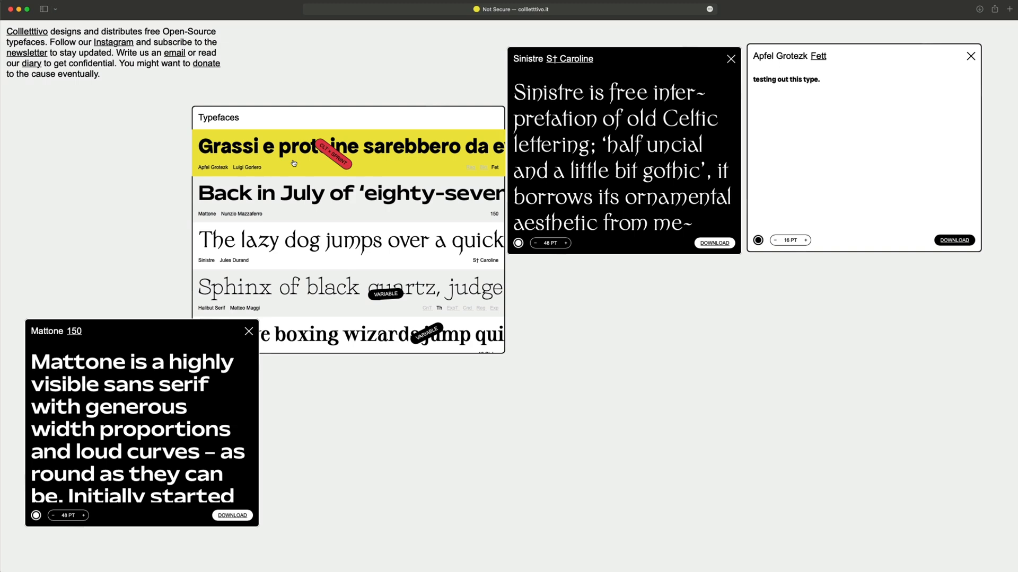
{"action": "mouse_move", "coordinate": [397, 152]}
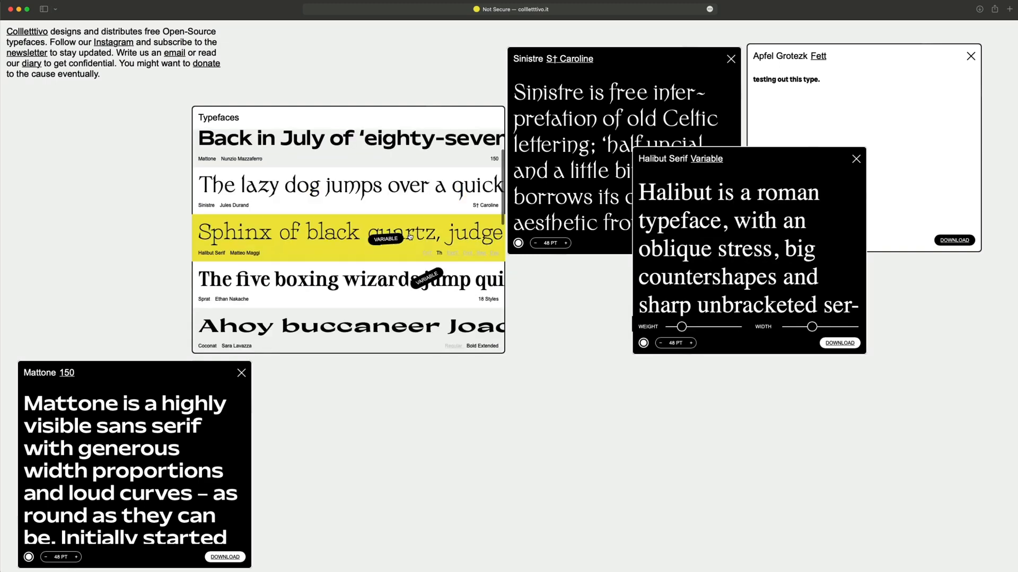
Step: Browse further down the Typefaces list and reposition the open specimen panels
{"action": "scroll", "scroll_direction": "down", "scroll_amount": 3}
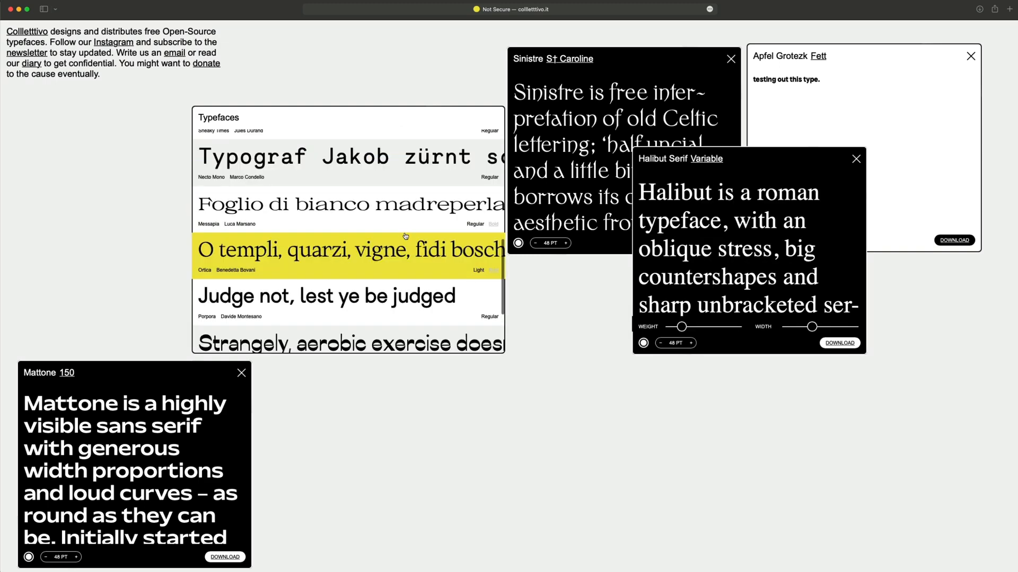
{"action": "scroll", "scroll_direction": "down", "scroll_amount": 3}
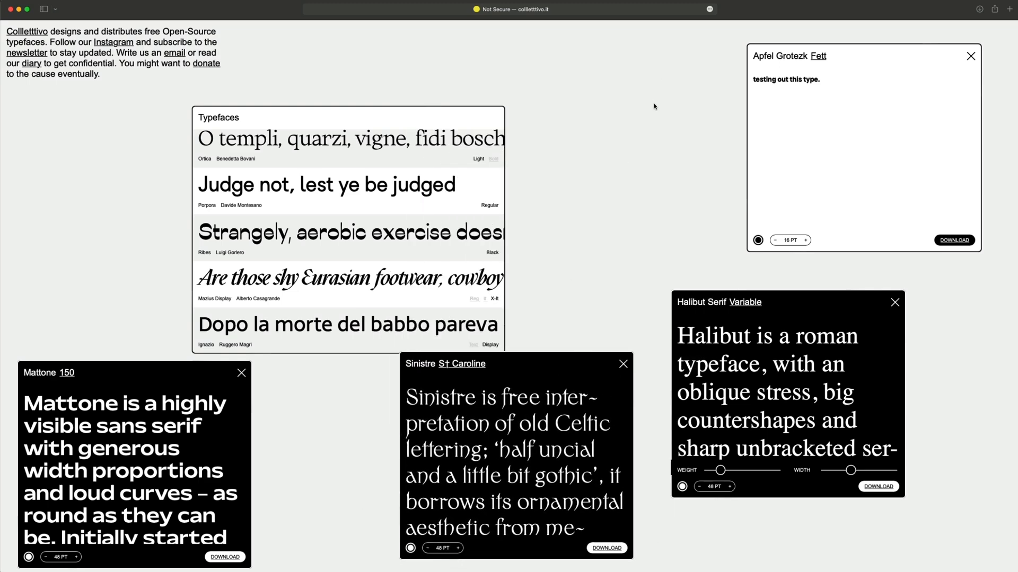
{"action": "mouse_move", "coordinate": [665, 108]}
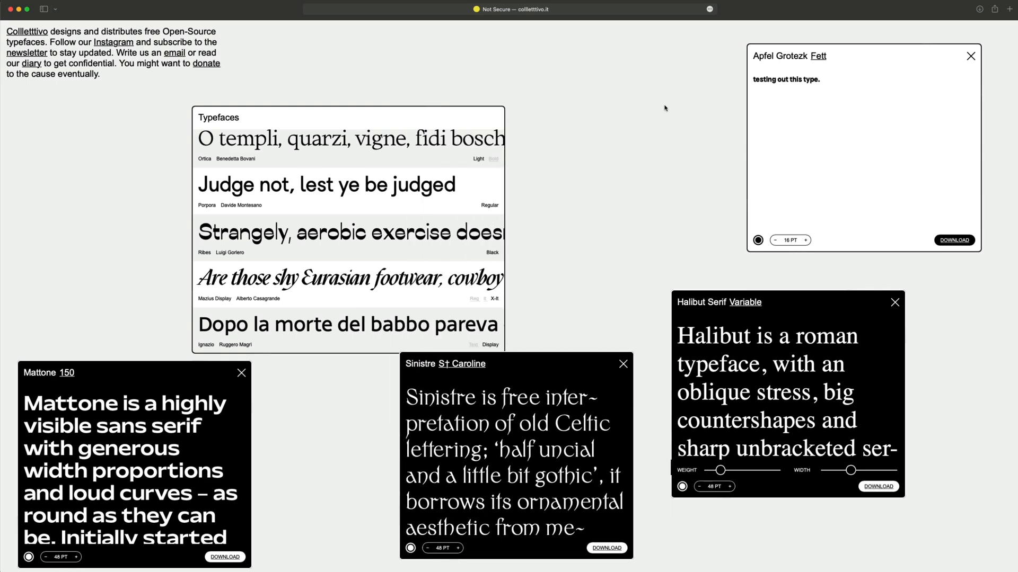
{"action": "left_click_drag", "start_coordinate": [348, 117], "coordinate": [261, 55]}
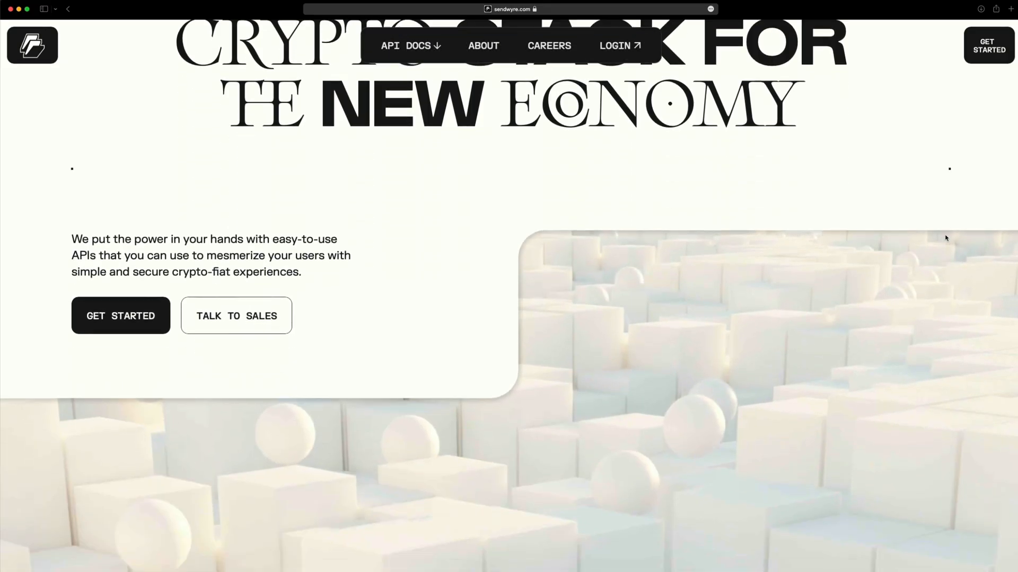
Step: Review Sendwyre's display type, Velvetyne's Tiny specimen and the League's Chunk page
{"action": "scroll", "scroll_direction": "down", "scroll_amount": 3}
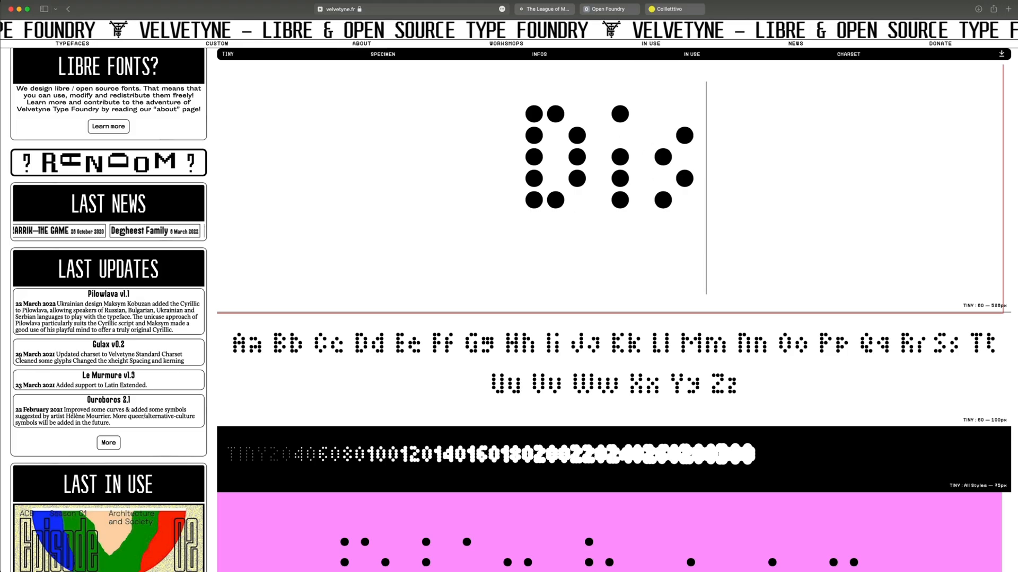
{"action": "scroll", "scroll_direction": "down", "scroll_amount": 3}
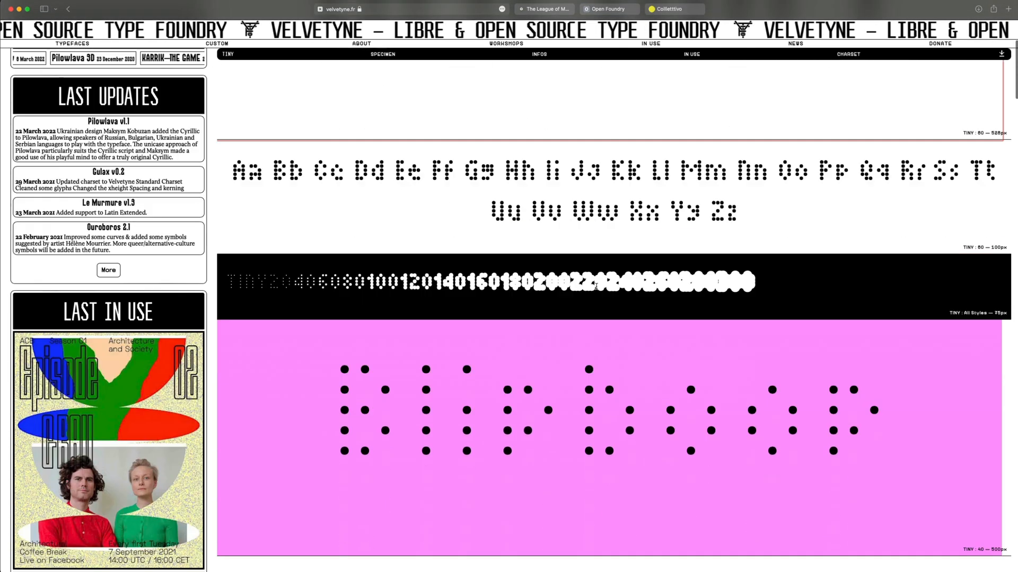
{"action": "scroll", "scroll_direction": "down", "scroll_amount": 3}
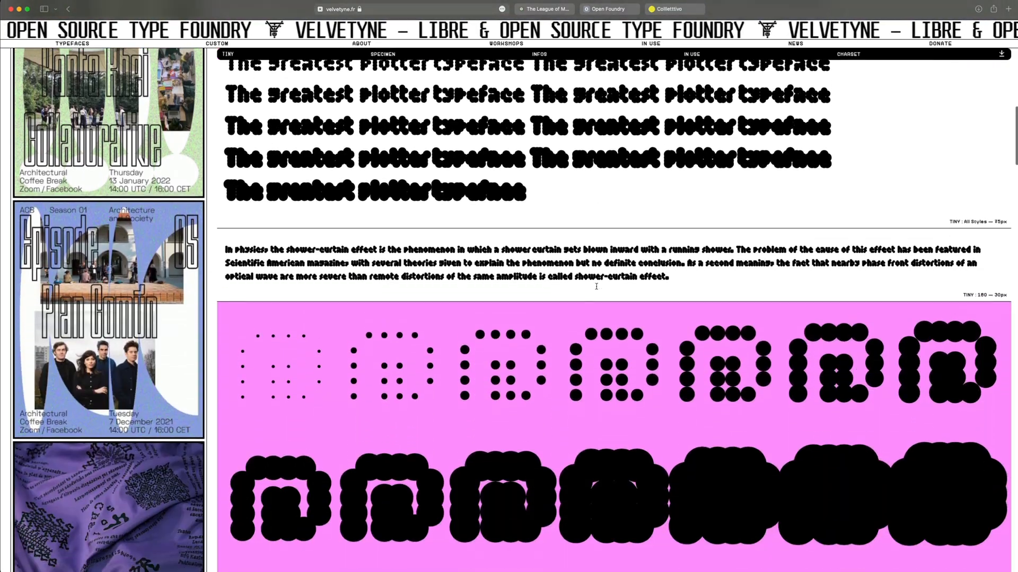
{"action": "left_click", "coordinate": [545, 8]}
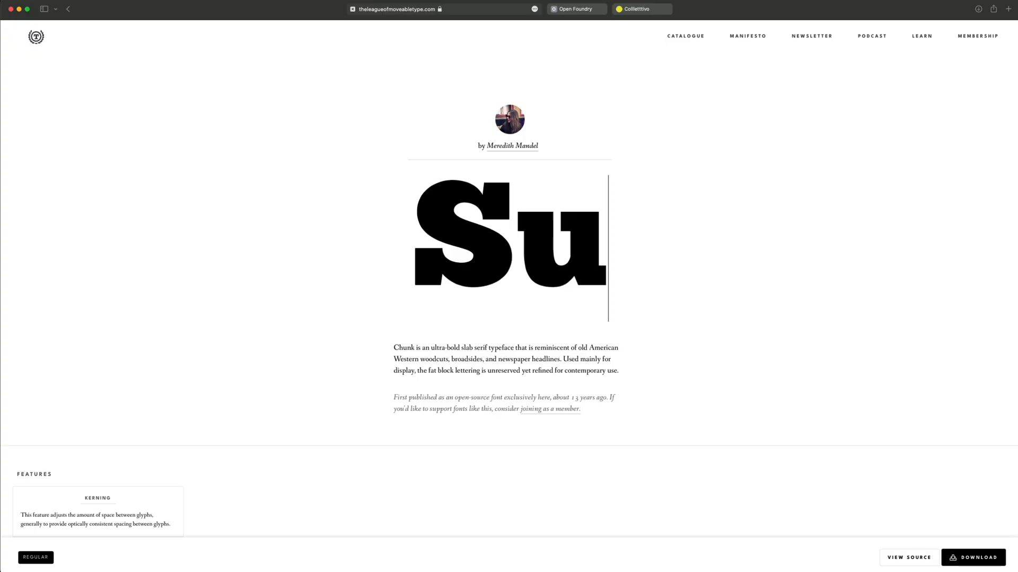
{"action": "left_click", "coordinate": [578, 8]}
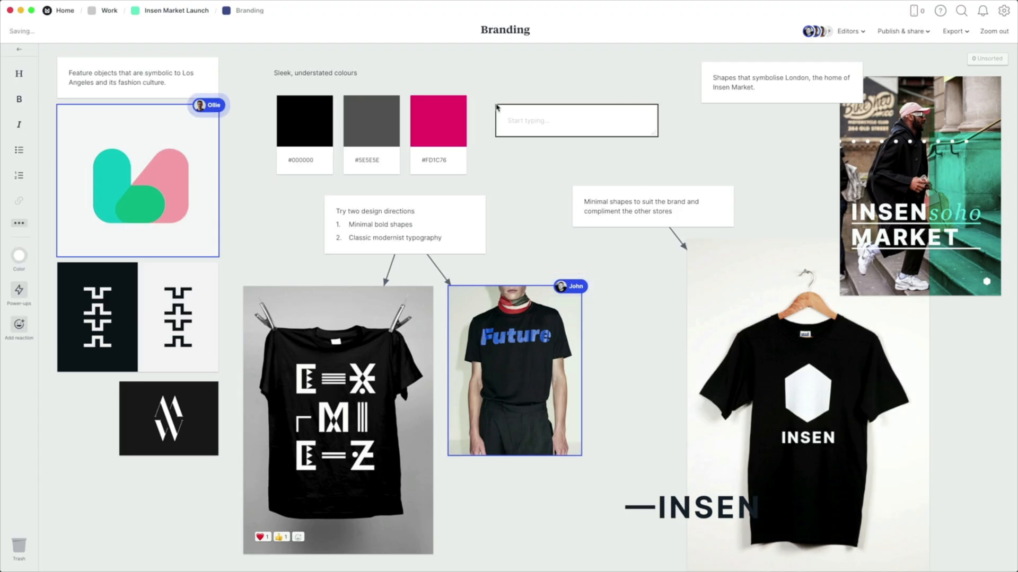
Step: Begin a Milanote note, then extend Fontshare's Satoshi preview to "Testing...."
{"action": "type", "text": "#2e"}
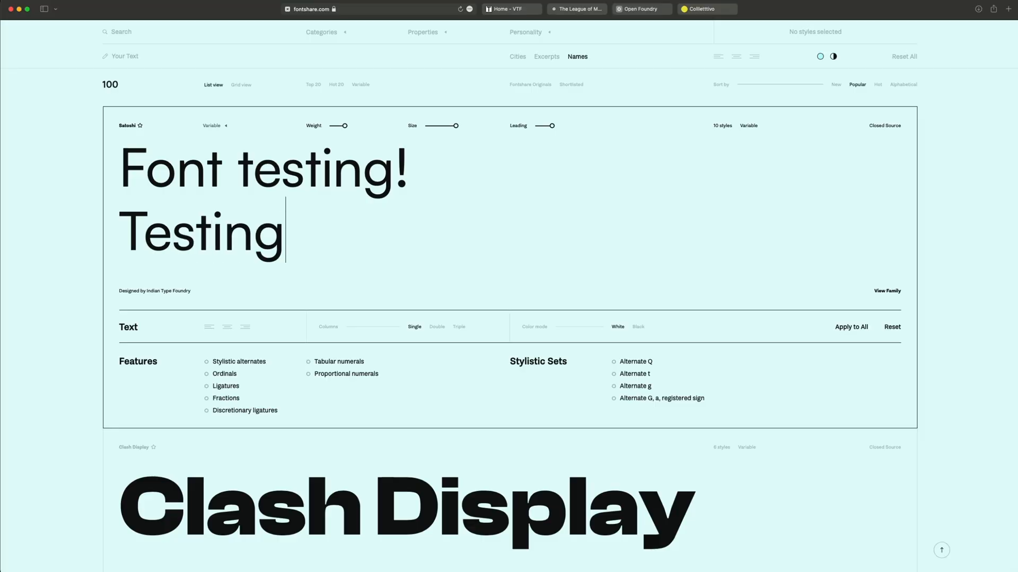
{"action": "type", "text": "...."}
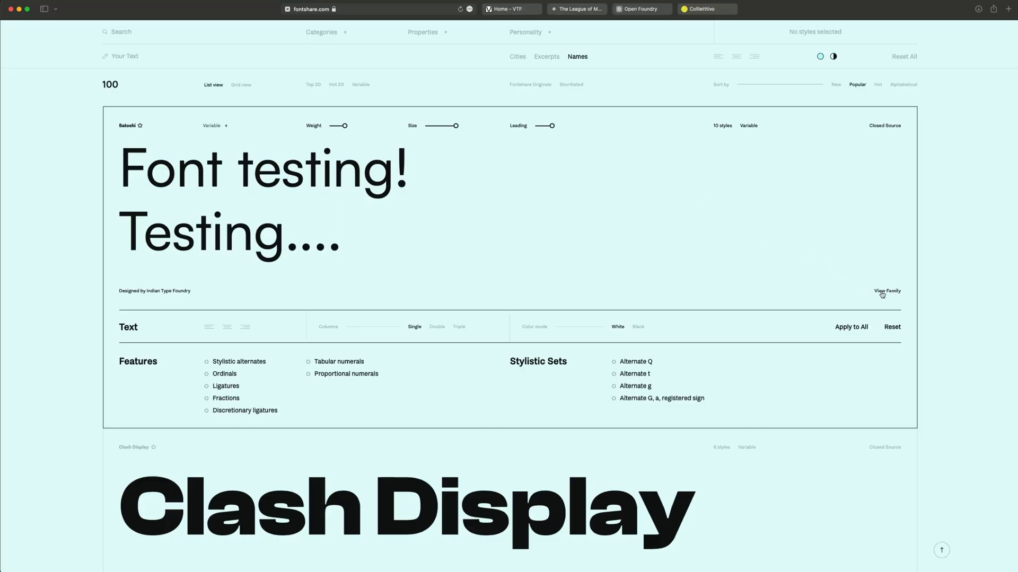